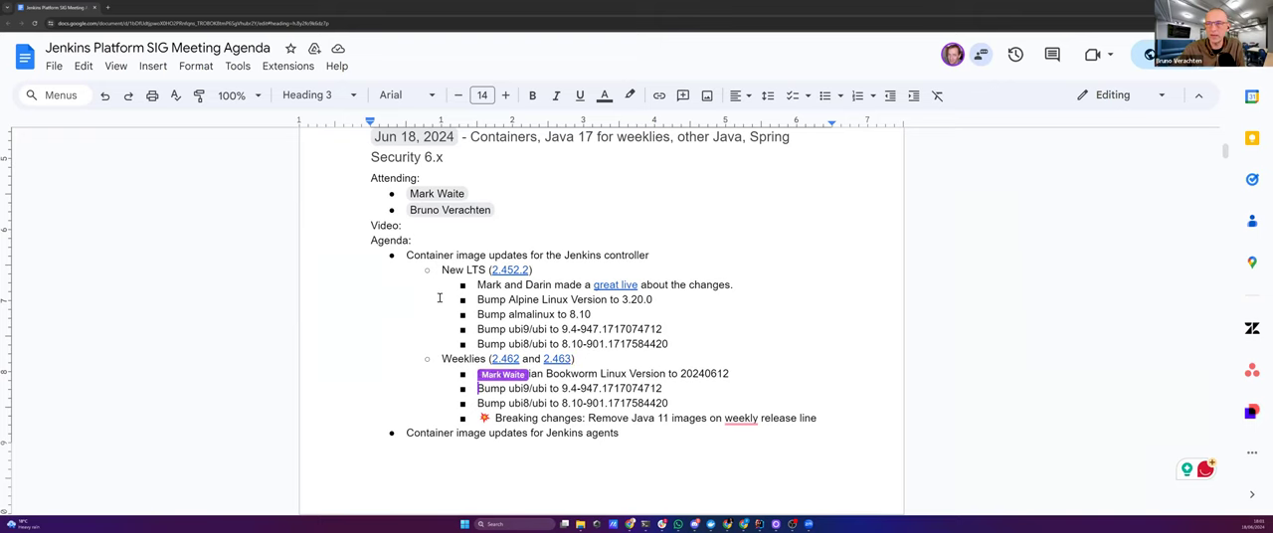
Add a New LTS bullet: 'Styling mistake ... that should be corrected in the .3'
scroll(down, 3)
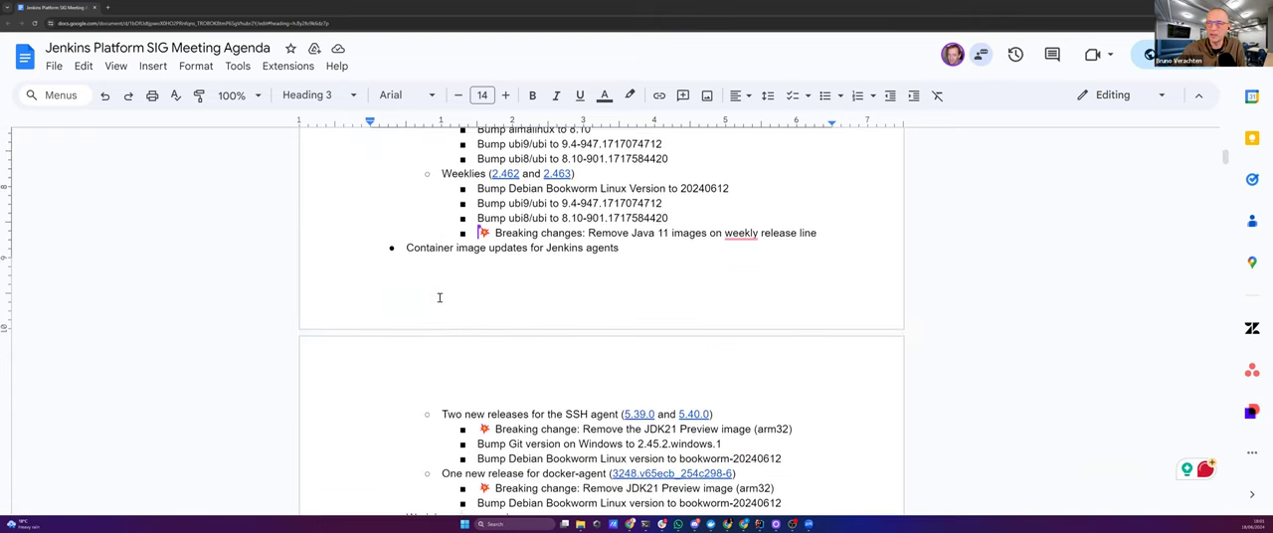
scroll(down, 3)
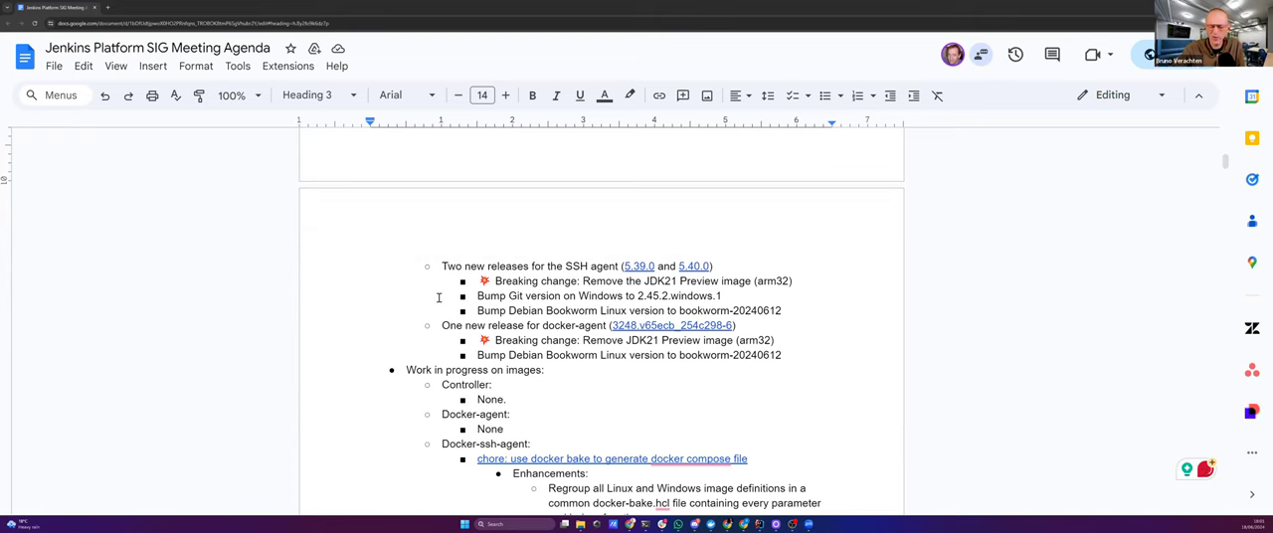
scroll(down, 3)
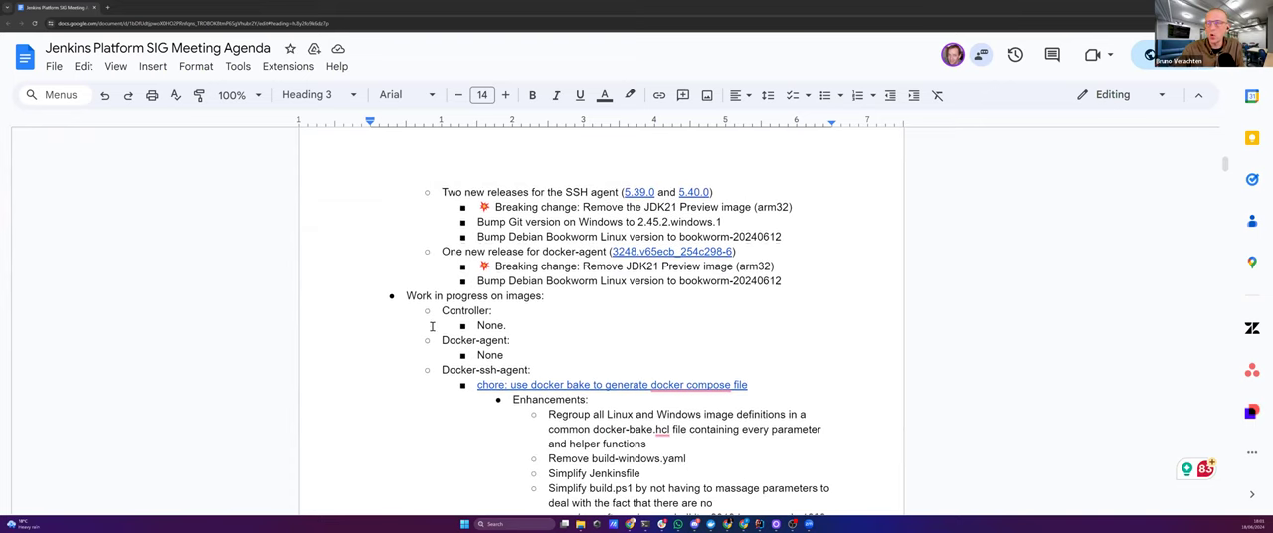
scroll(down, 3)
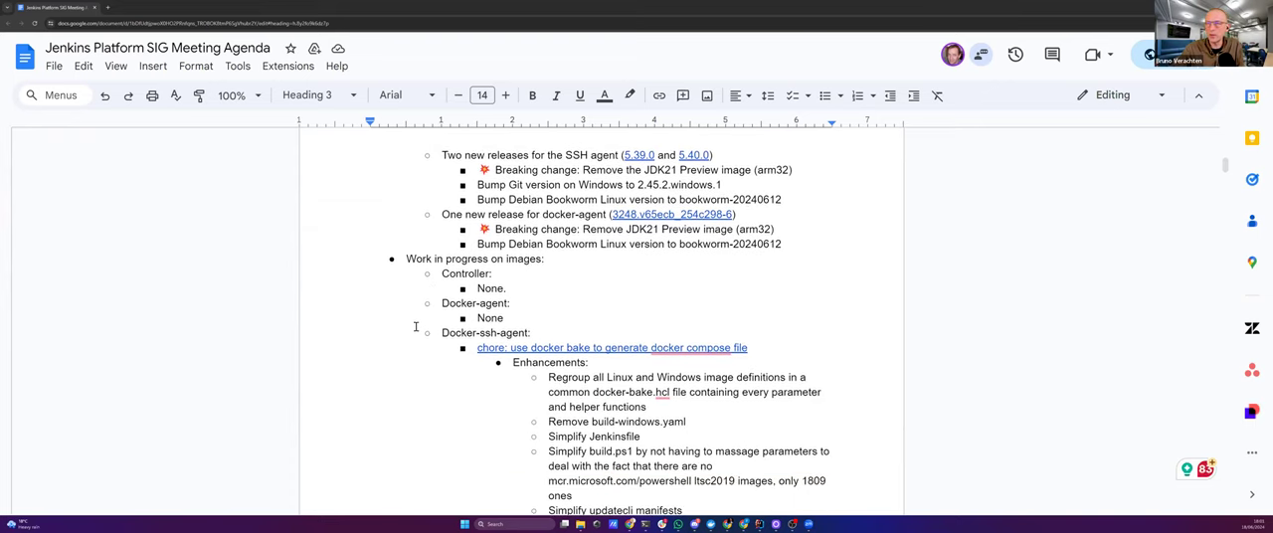
scroll(down, 3)
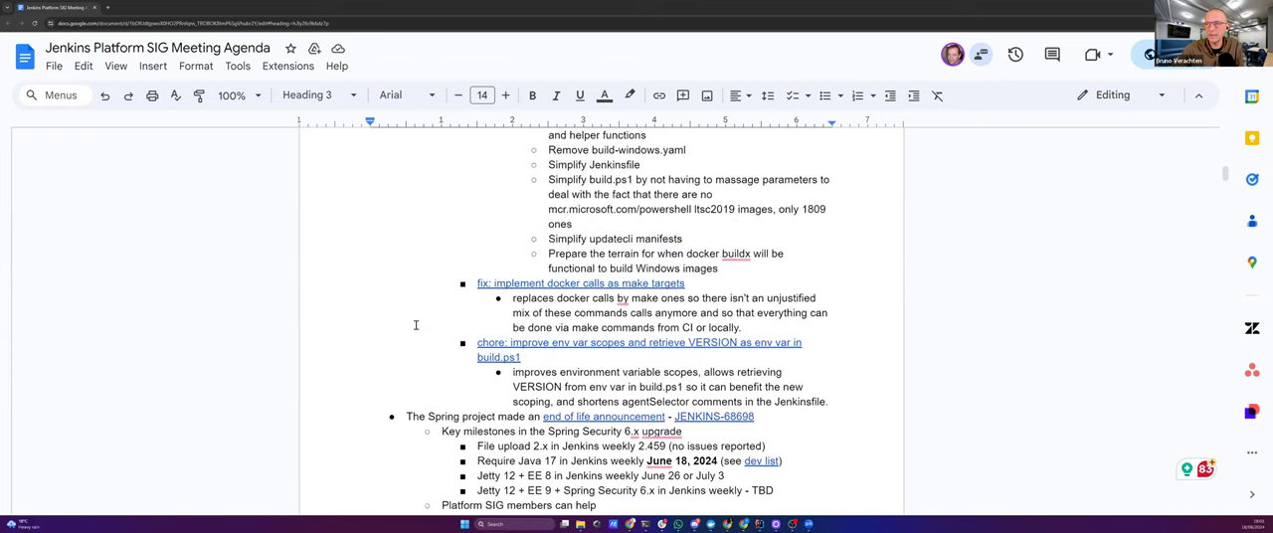
scroll(down, 3)
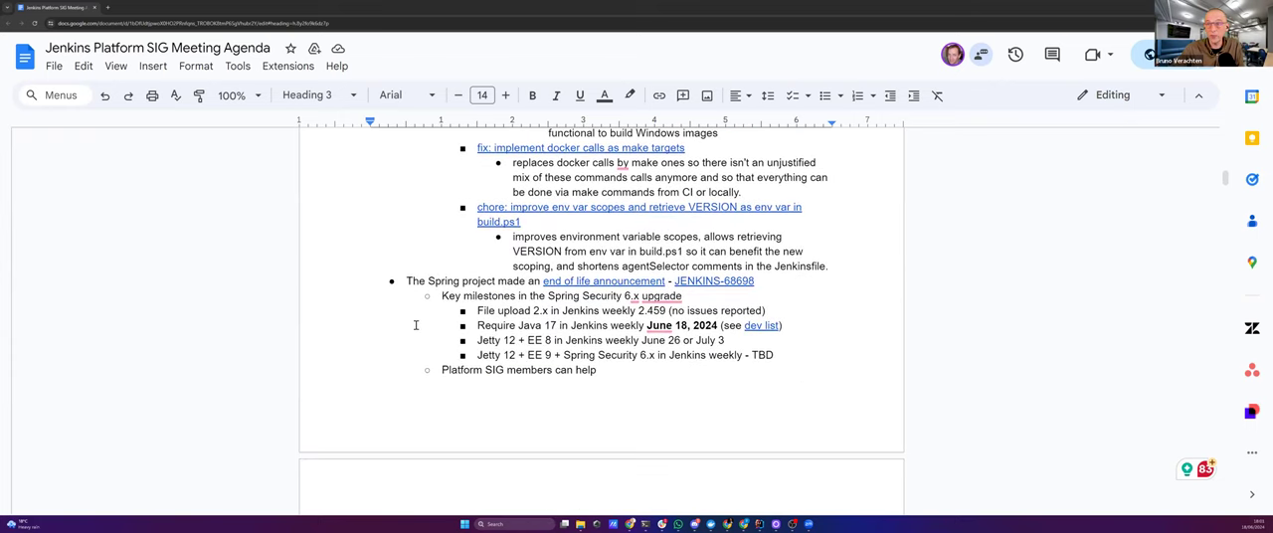
scroll(down, 3)
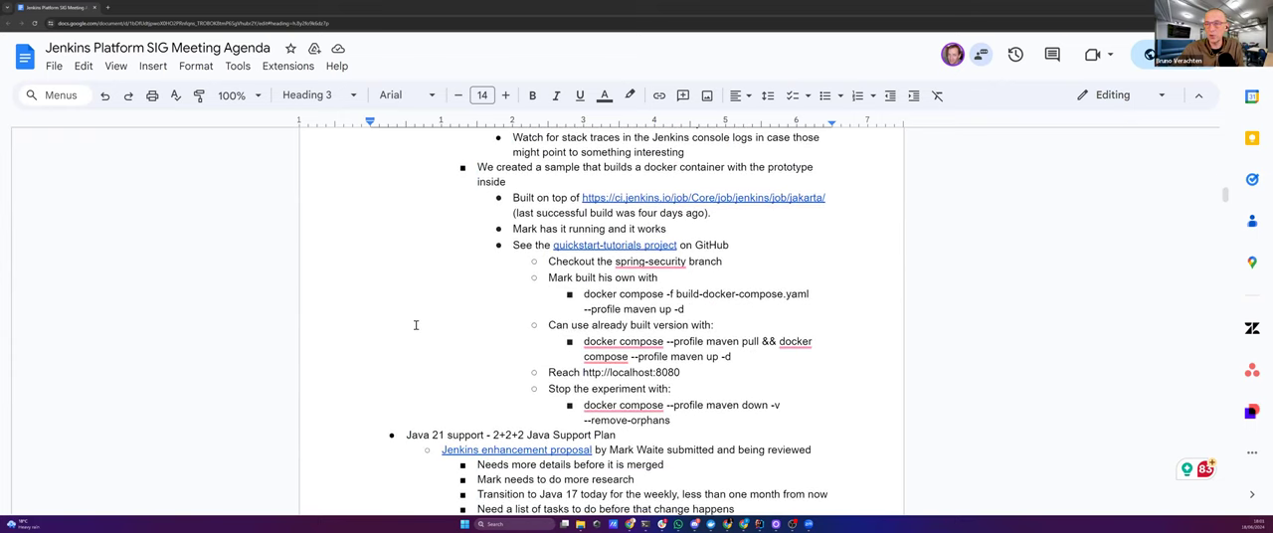
scroll(down, 3)
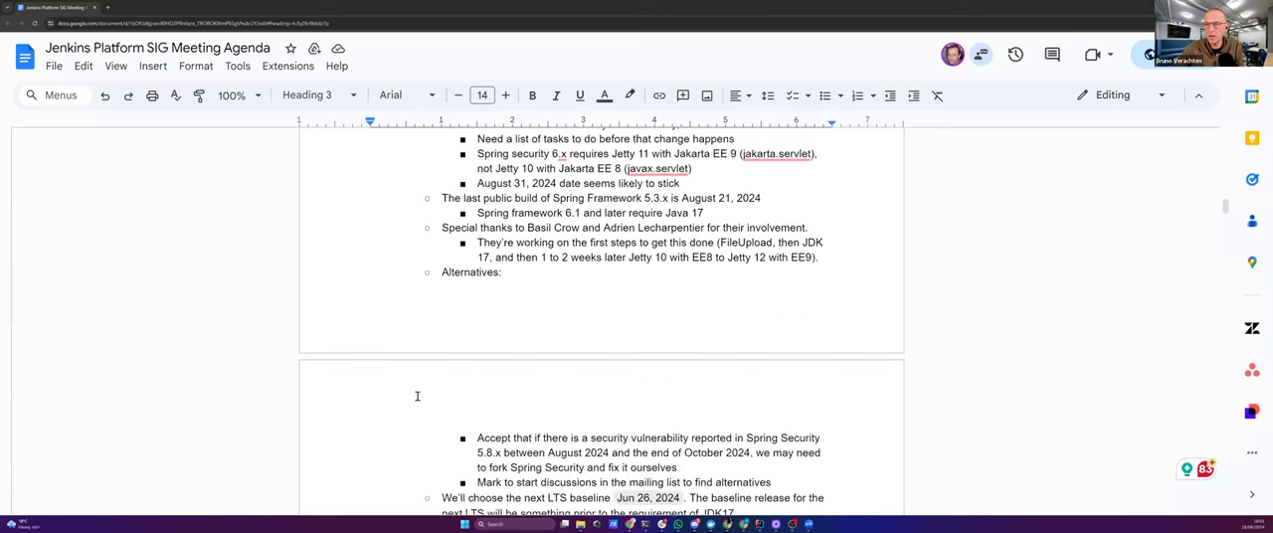
scroll(down, 3)
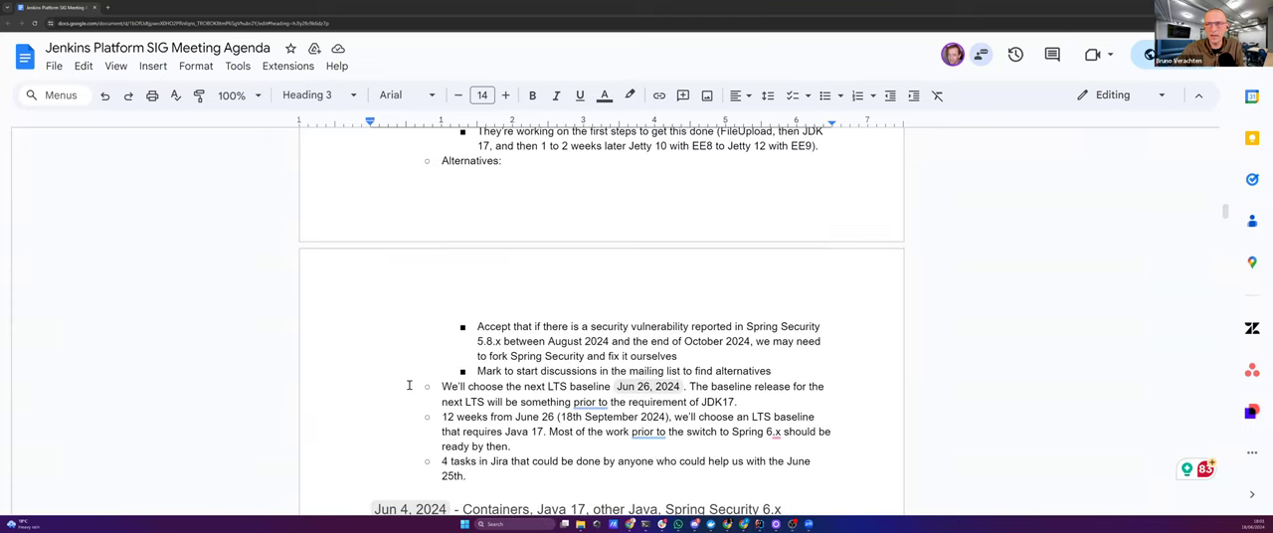
scroll(down, 3)
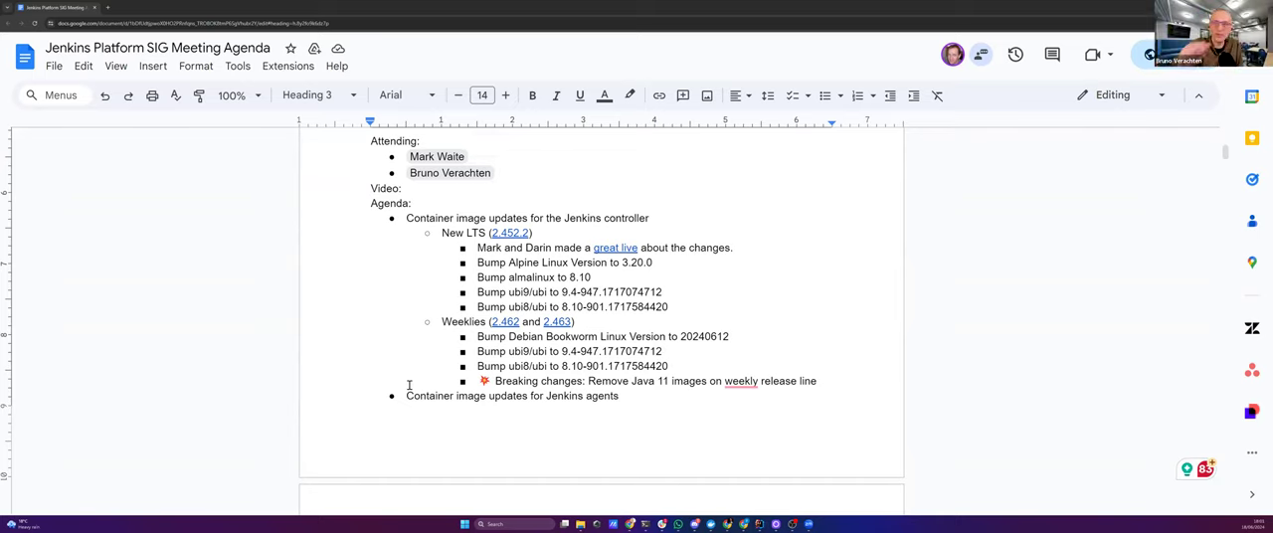
mouse_move(695, 365)
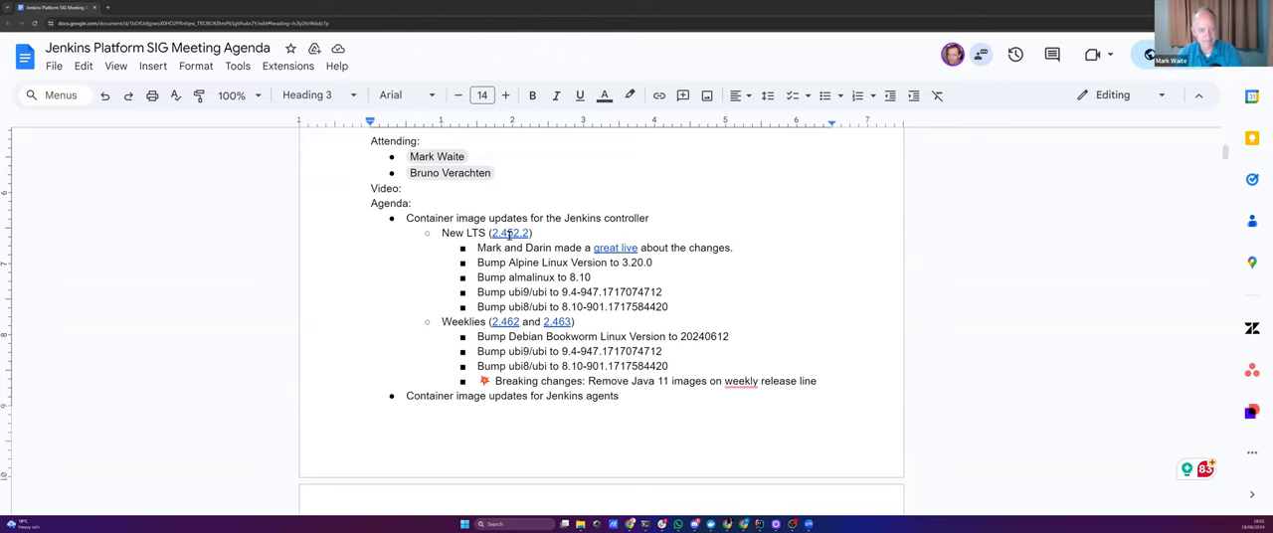
scroll(down, 3)
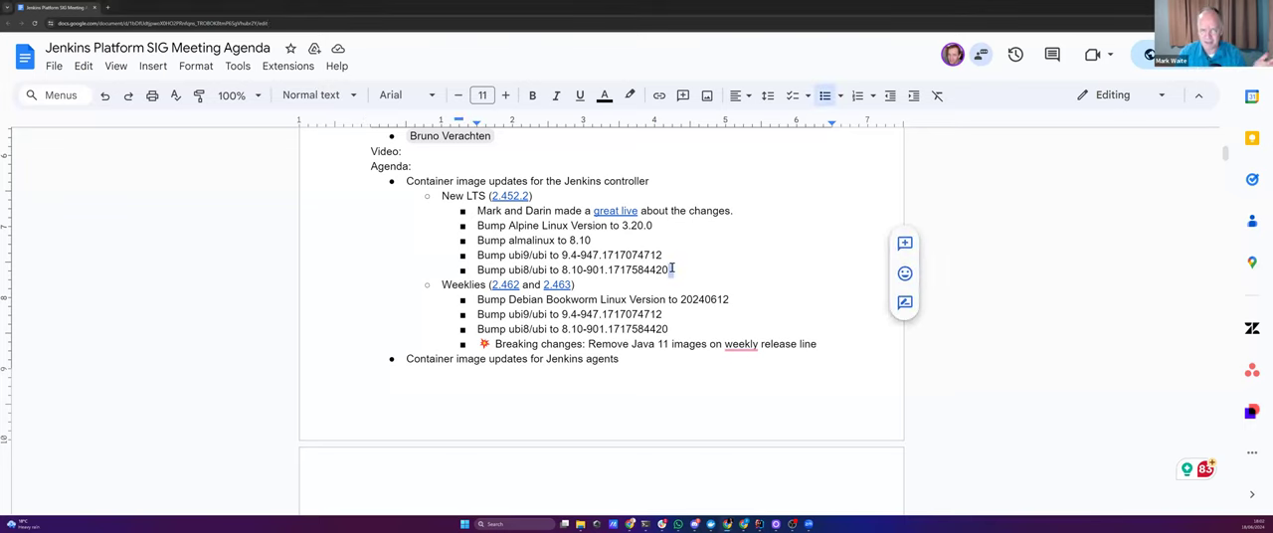
key(enter)
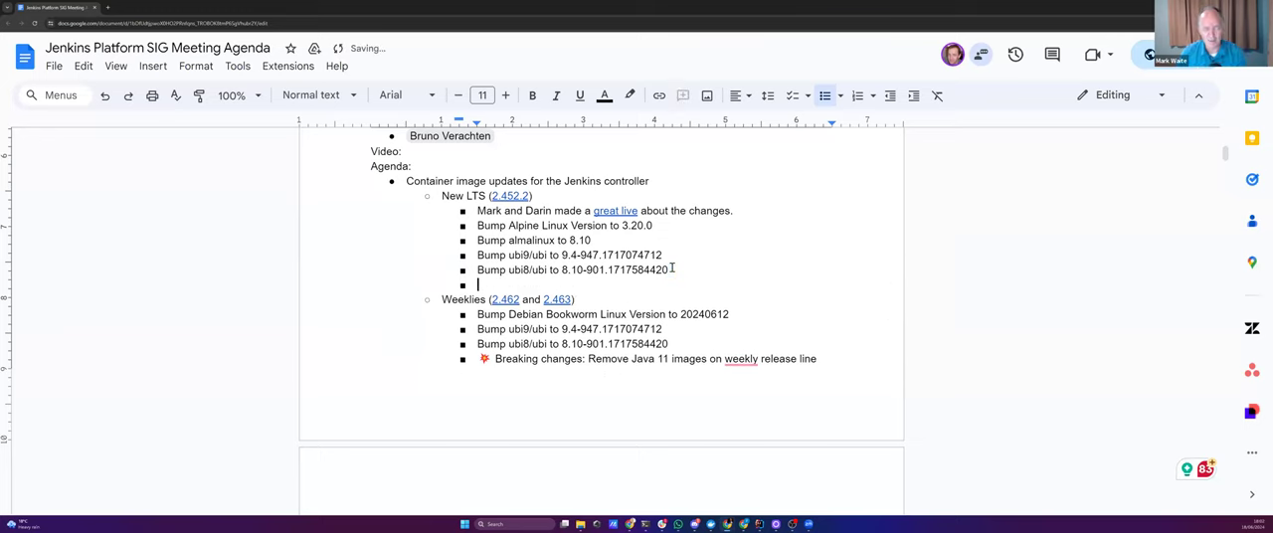
text(Styling mistake on one of the alerts)
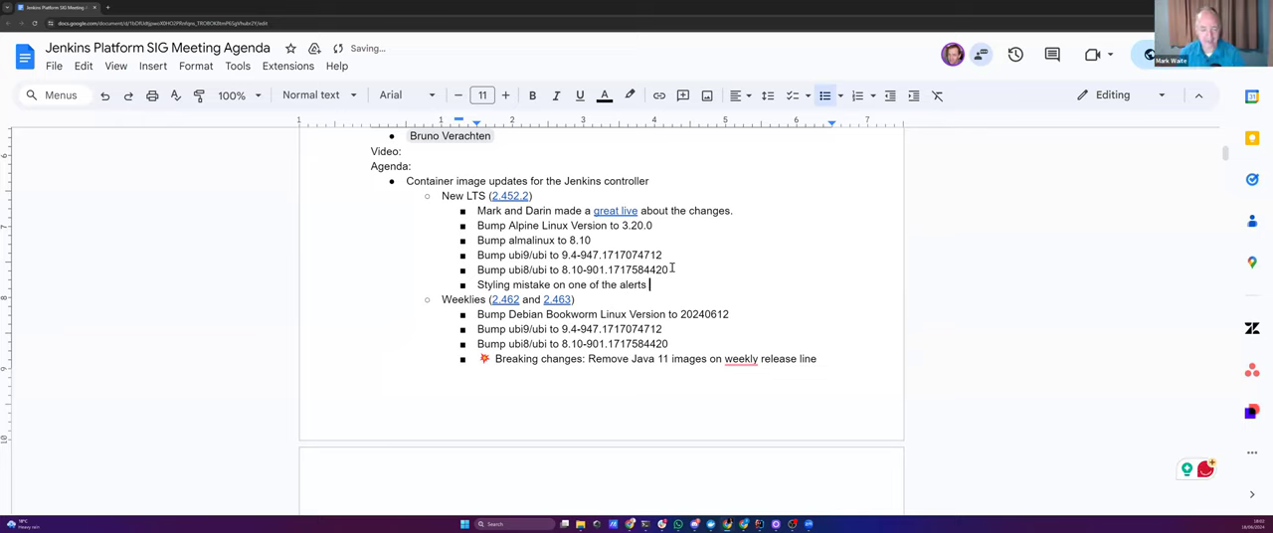
text(that should be c)
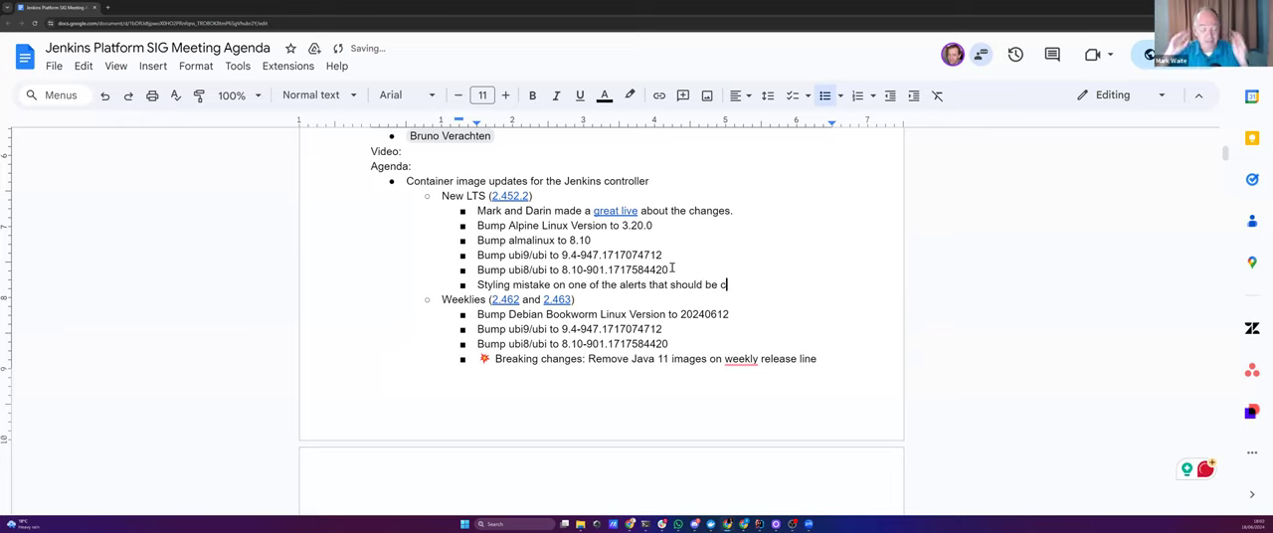
text(orrected in the)
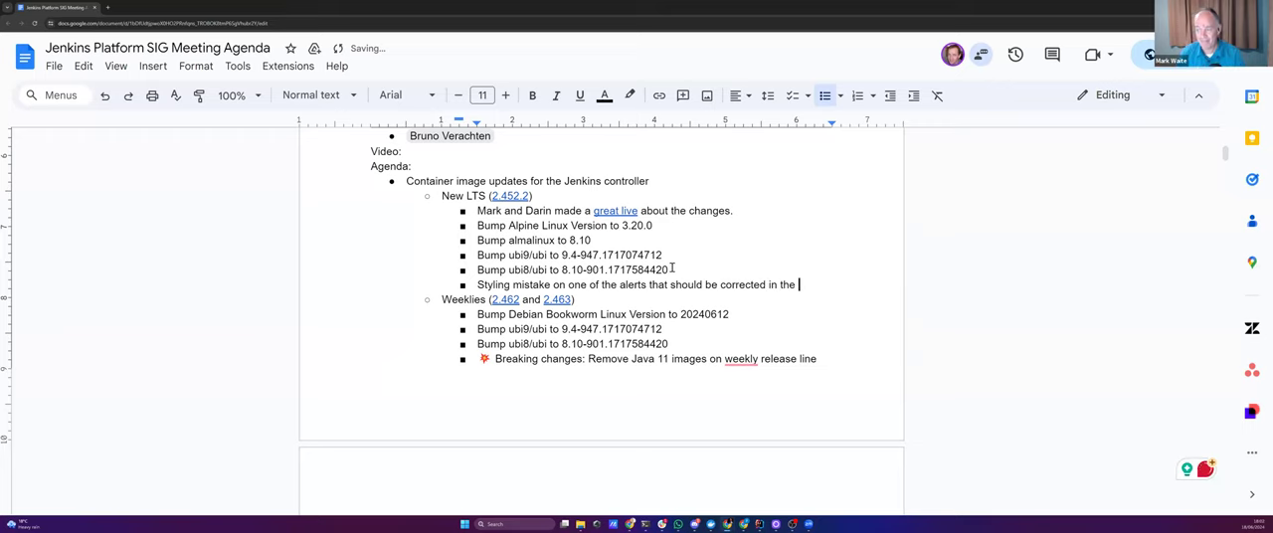
Finish the styling note with '.3' and read down to the Java 11 breaking-changes item
text(.3)
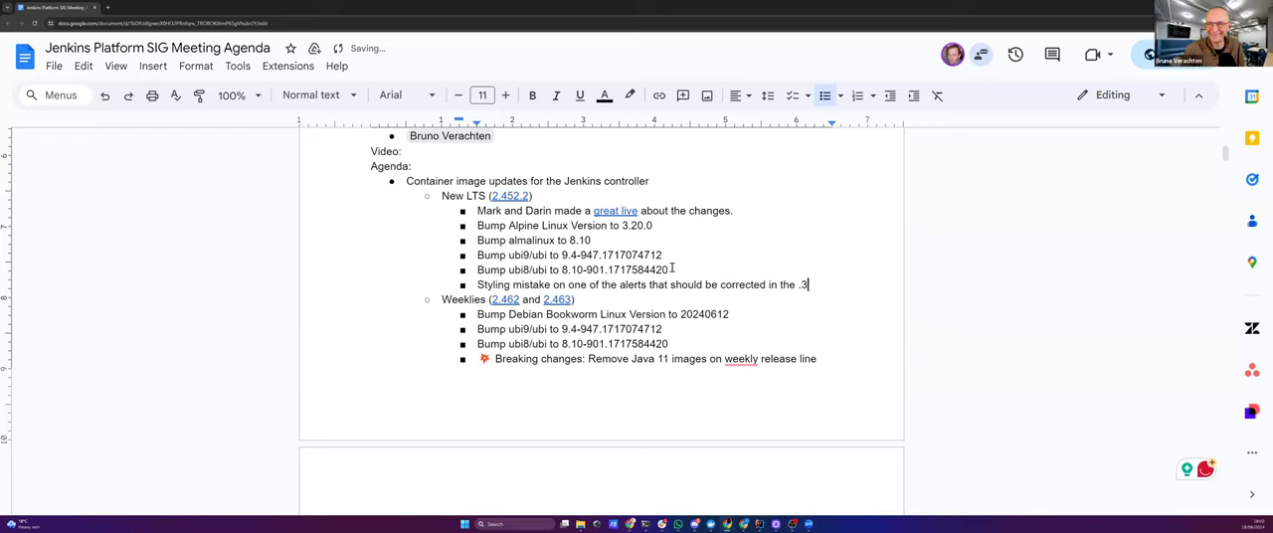
scroll(down, 3)
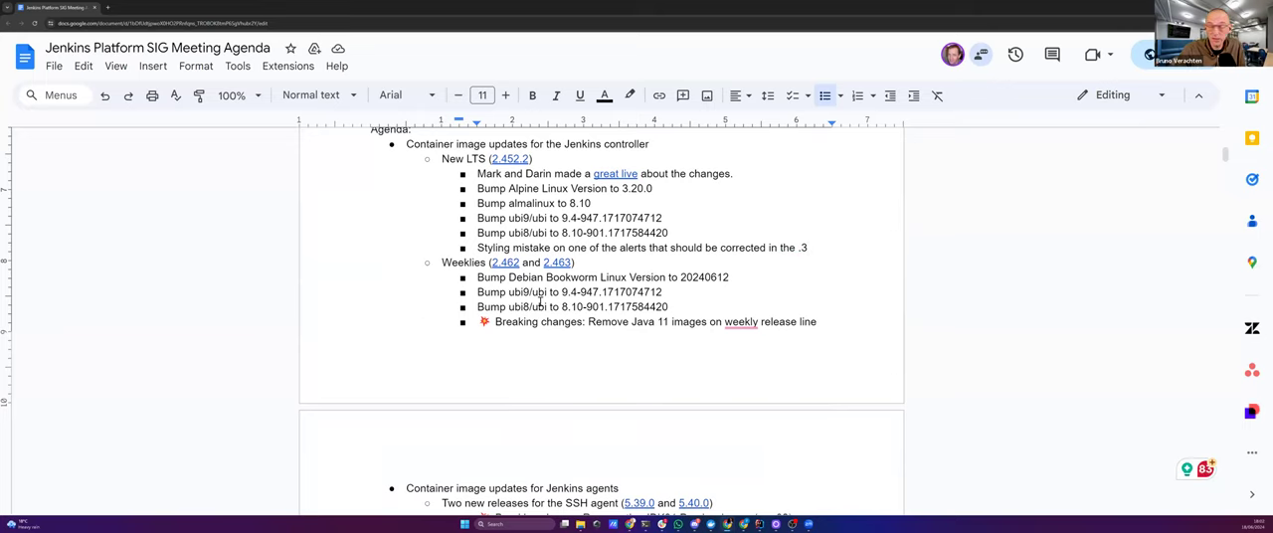
scroll(down, 3)
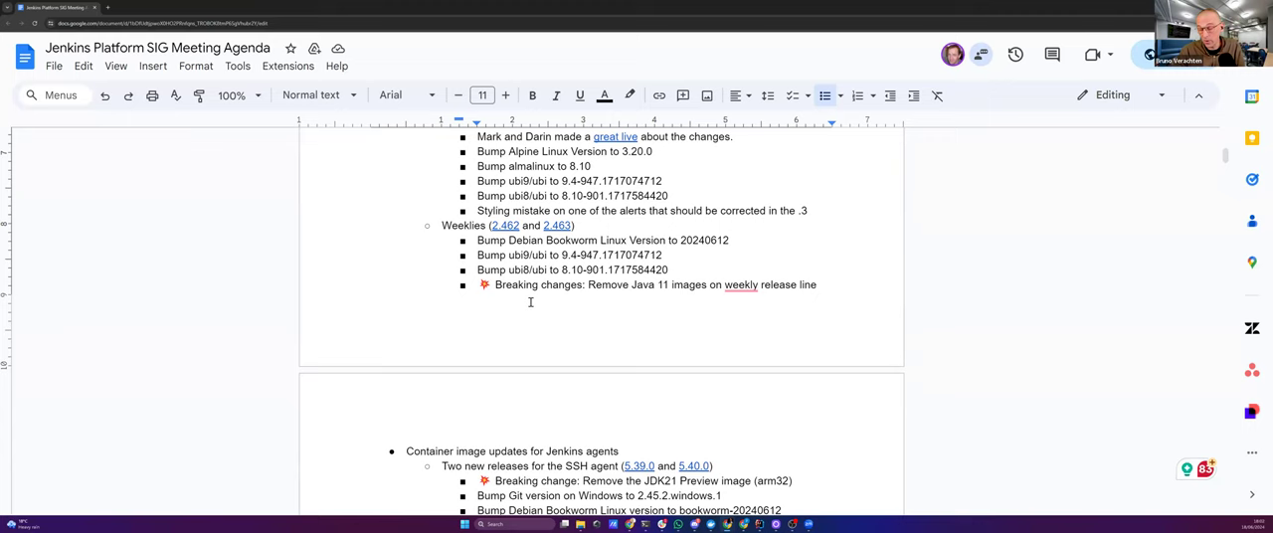
scroll(down, 3)
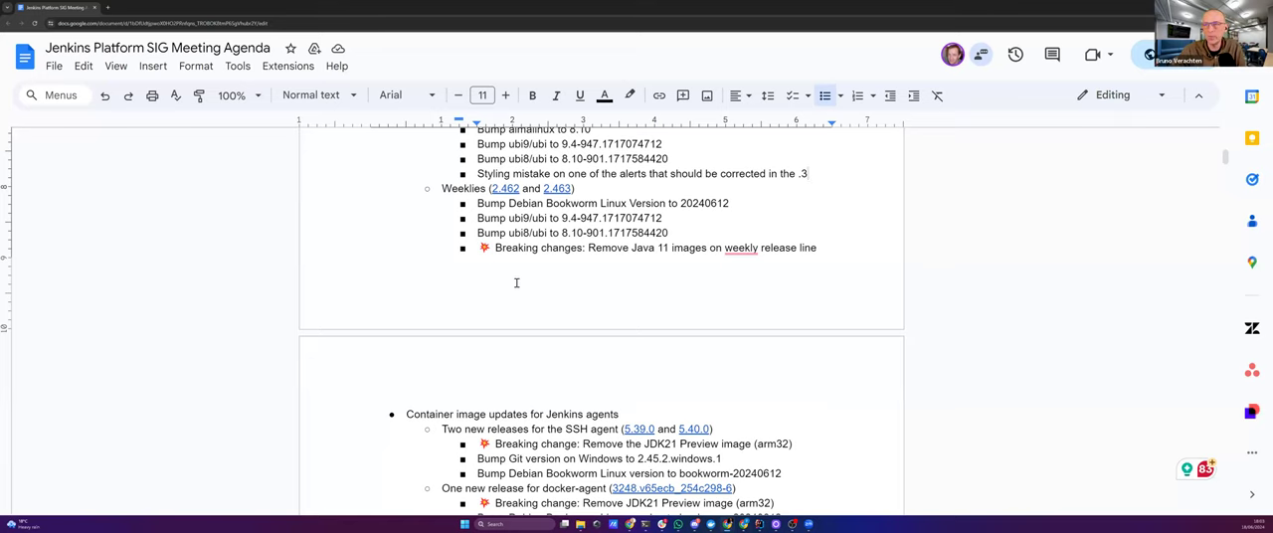
scroll(down, 3)
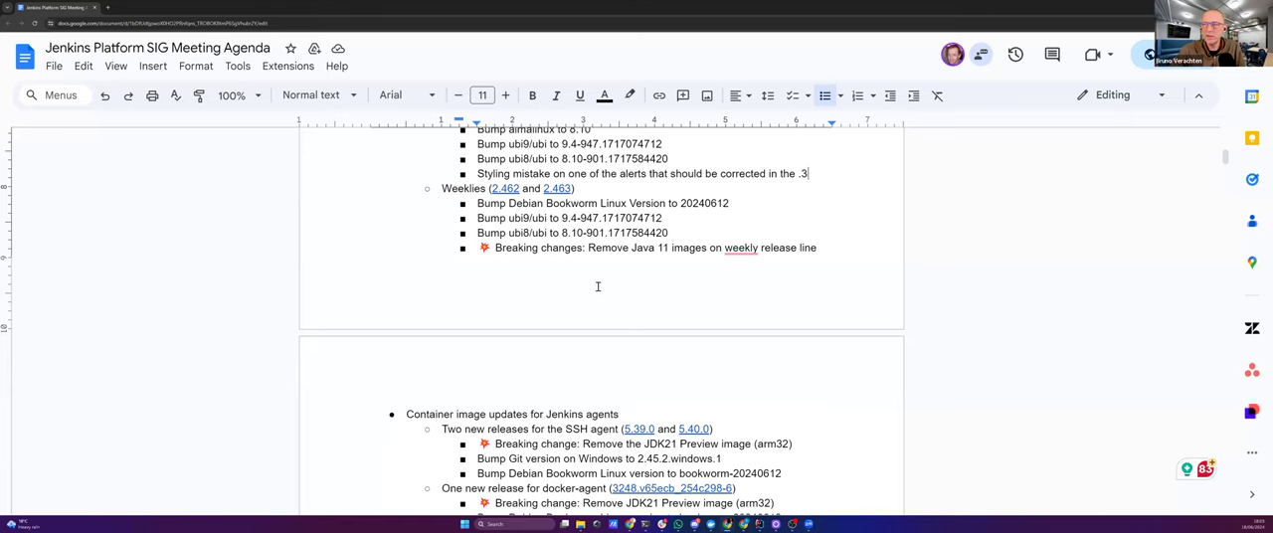
scroll(down, 3)
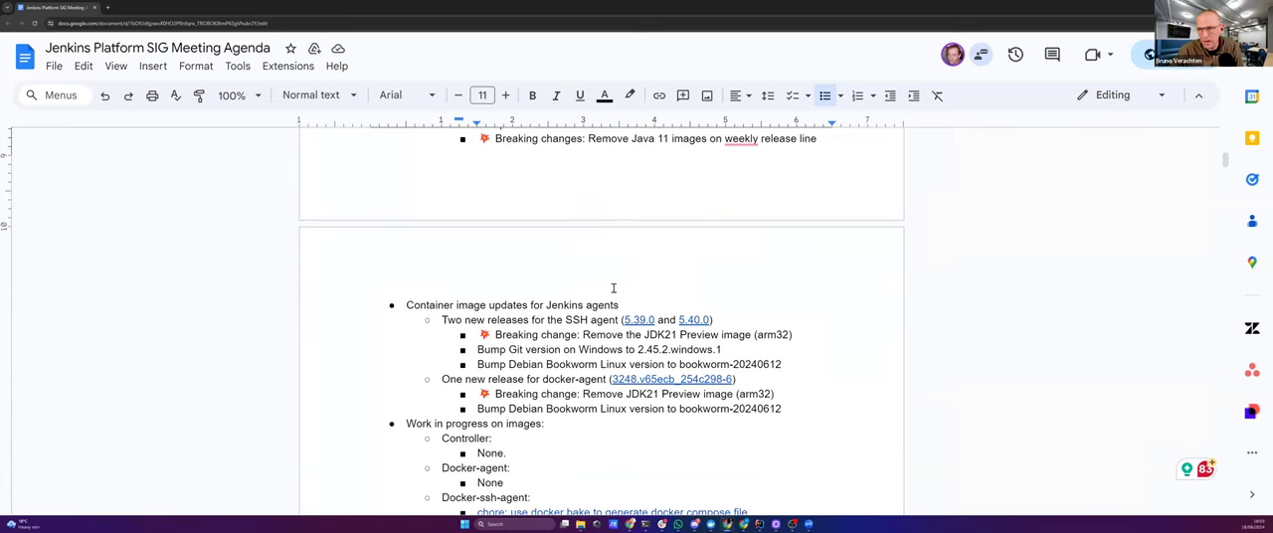
scroll(down, 3)
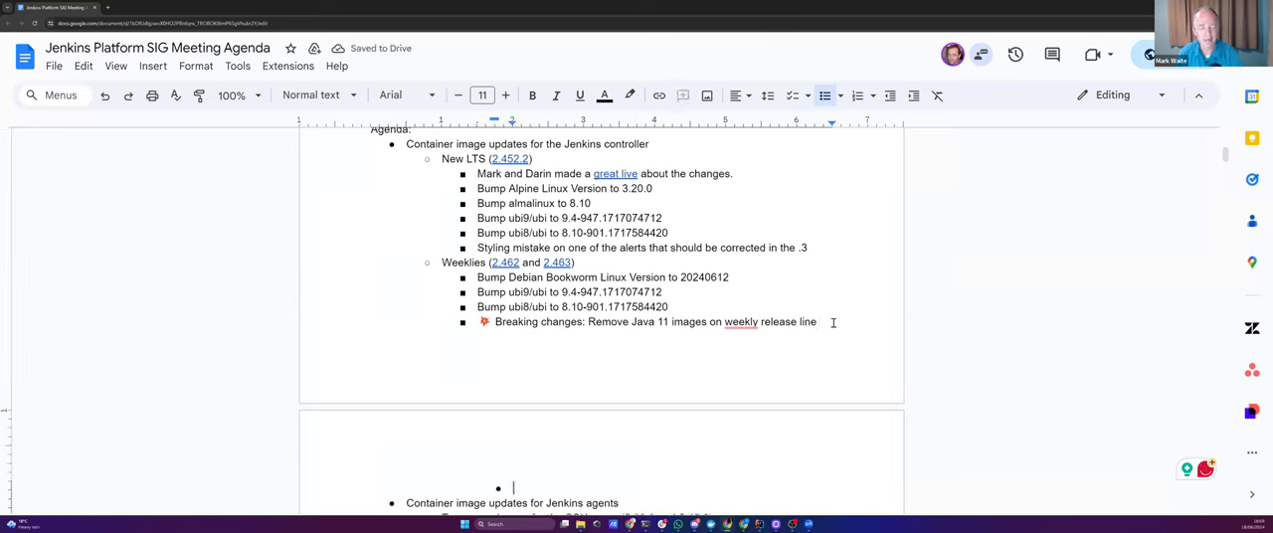
Write the note on Java 11 support ending early due to Spring Security 5.x end-of-life, fixing 'need'
text(We knew that we need to end suppor)
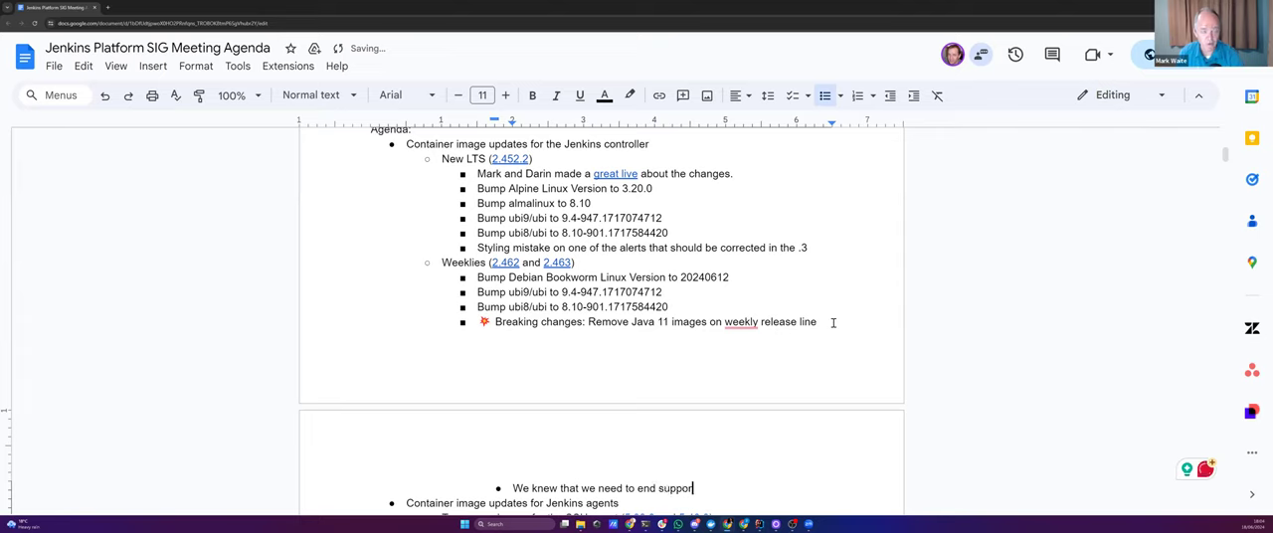
text(for Java)
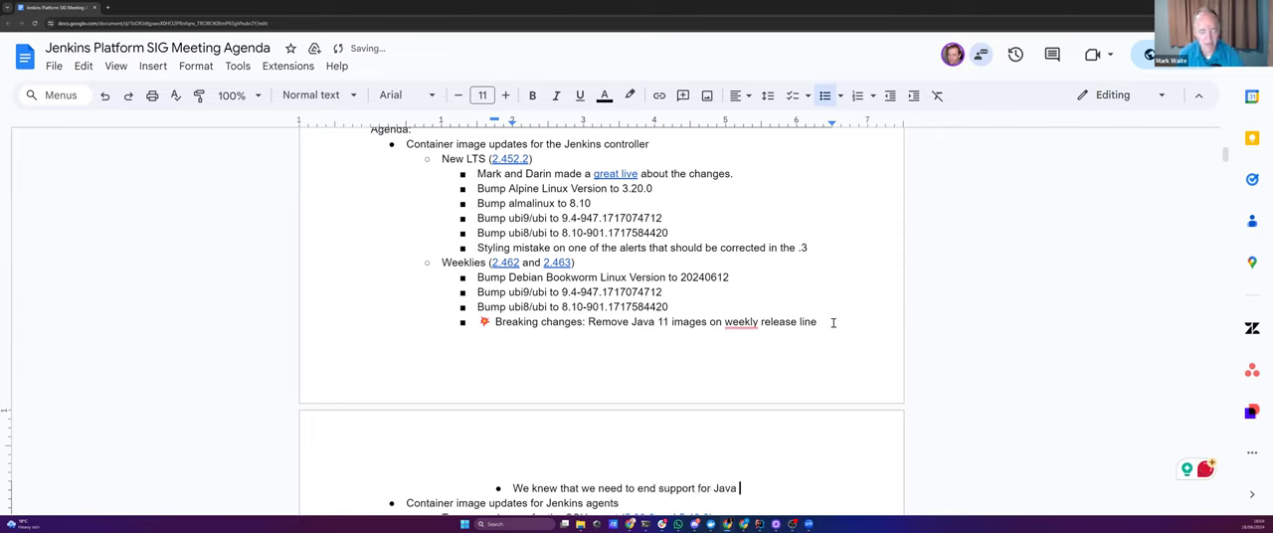
text(1, and accelerated the m)
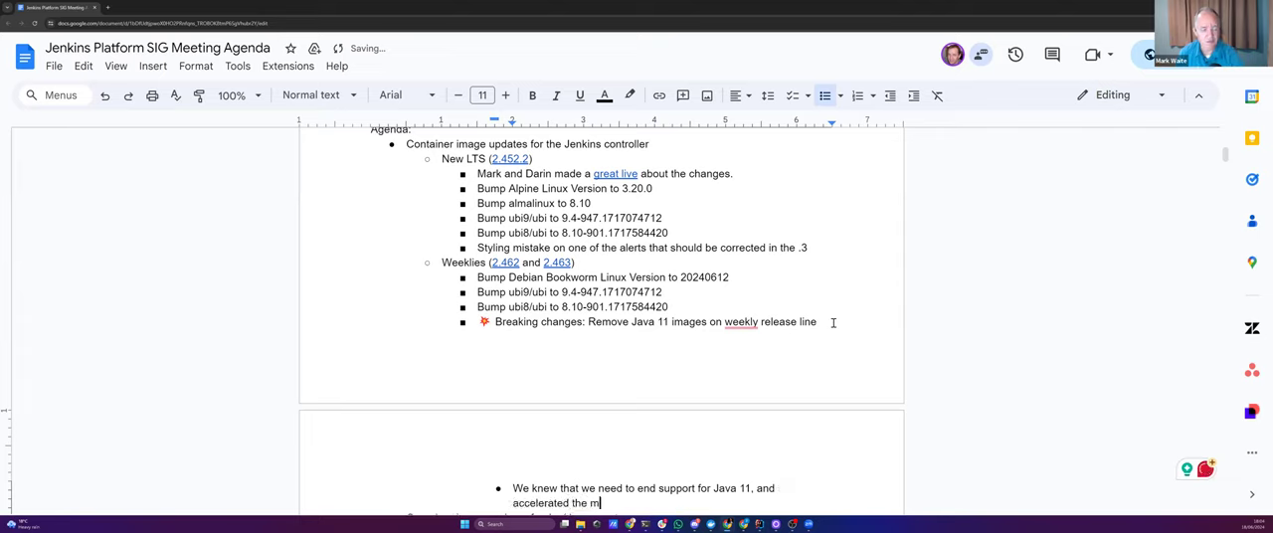
text(igration bec)
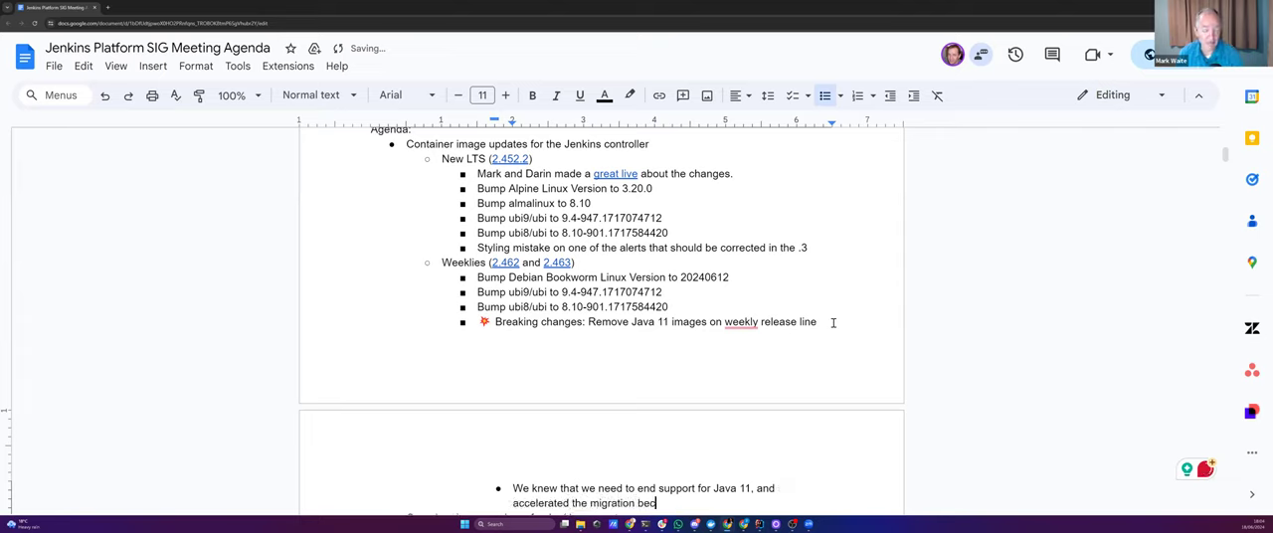
text(ause of the)
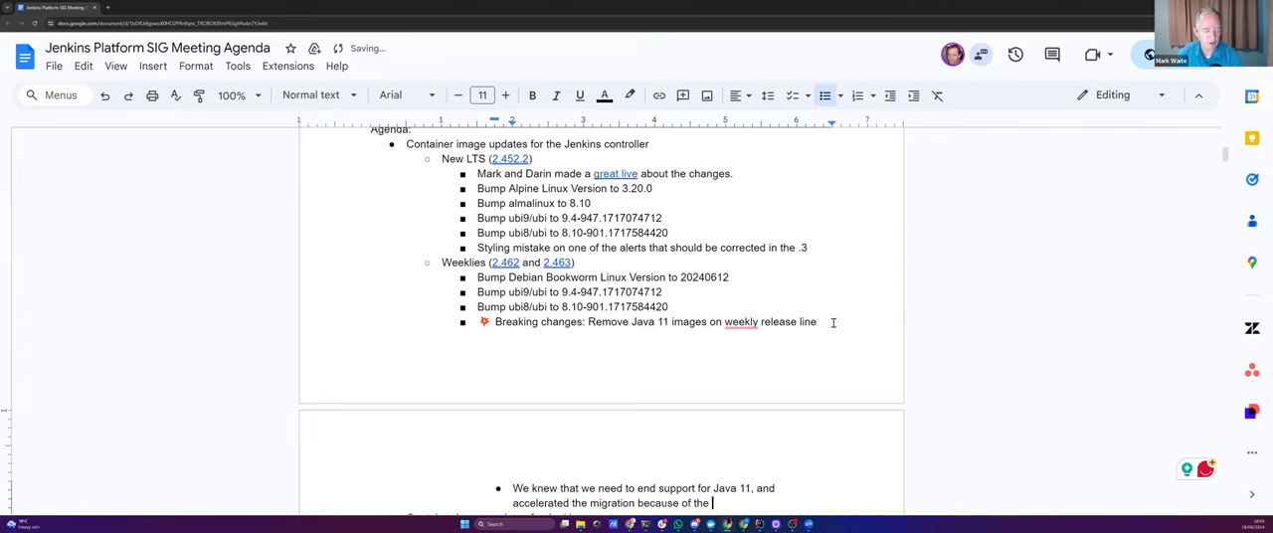
text(Spring Security project end-of-)
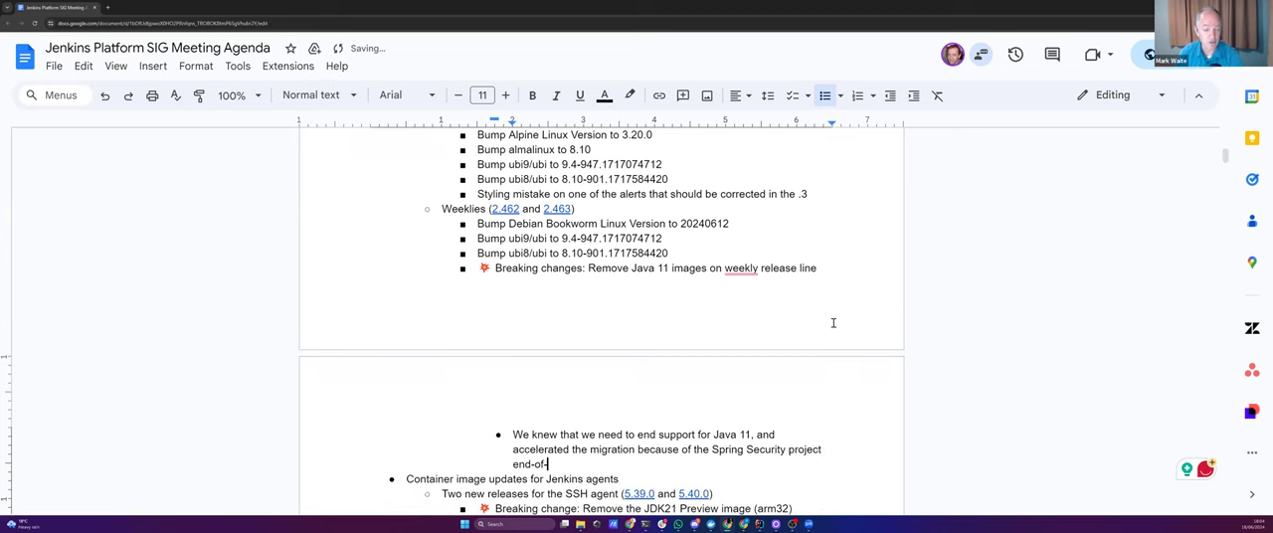
text(life)
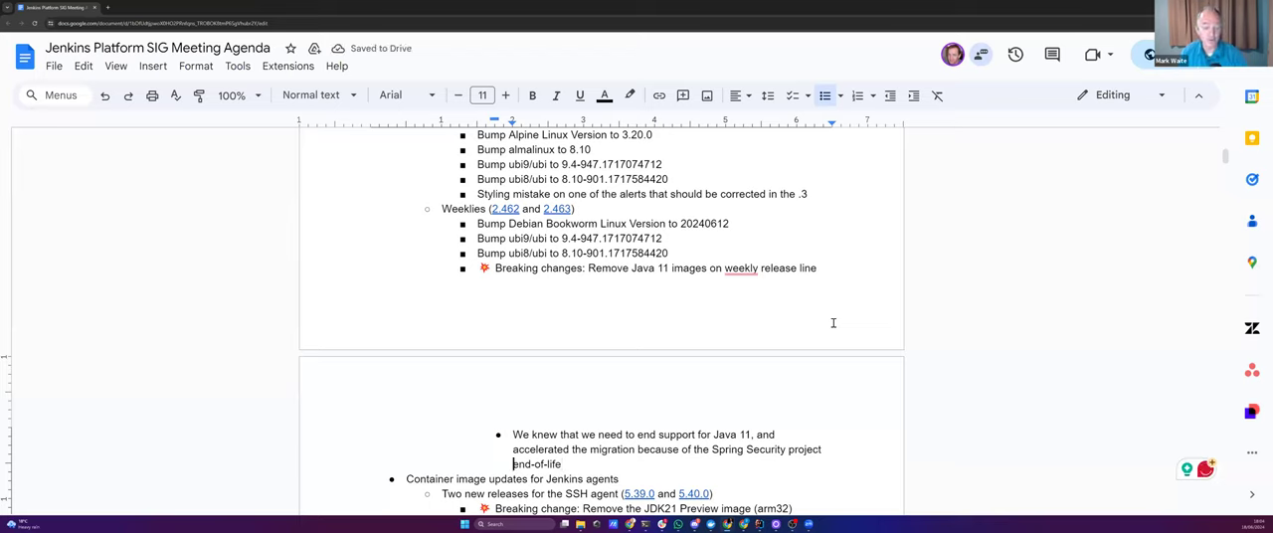
text(5.x)
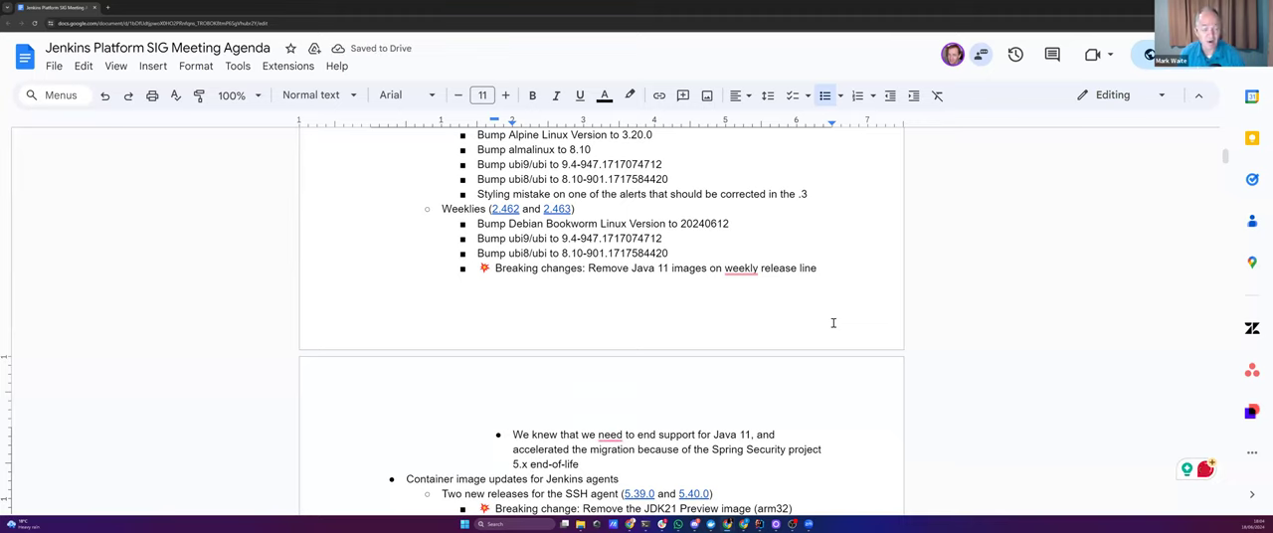
click(609, 434)
text(ed)
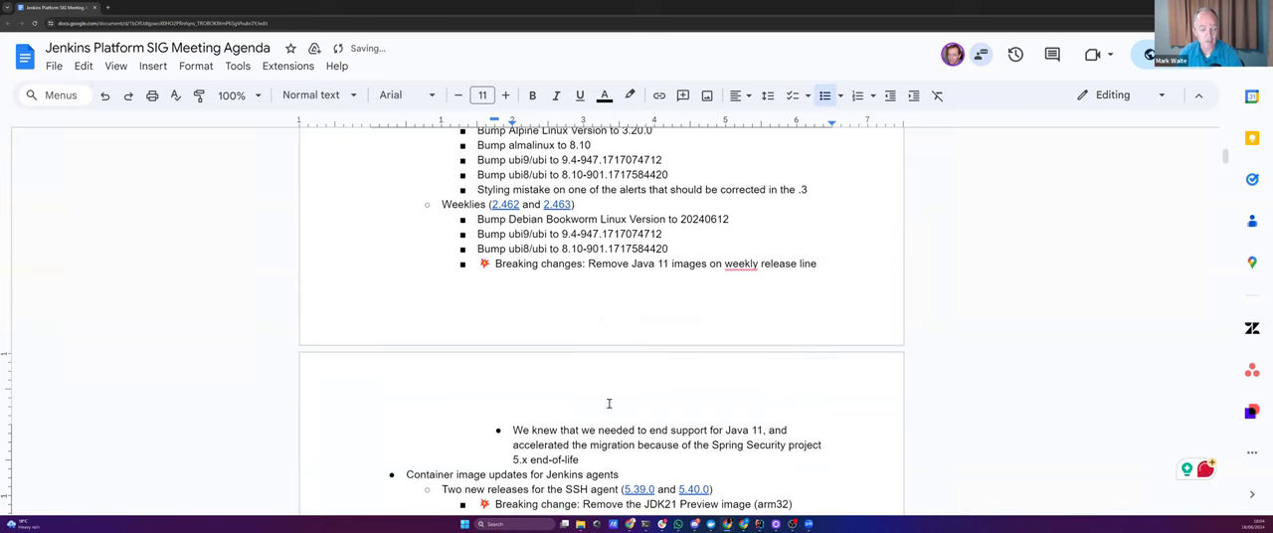
Scroll down the agenda past the reworded Java 11 breaking-changes note
scroll(down, 3)
text(the )
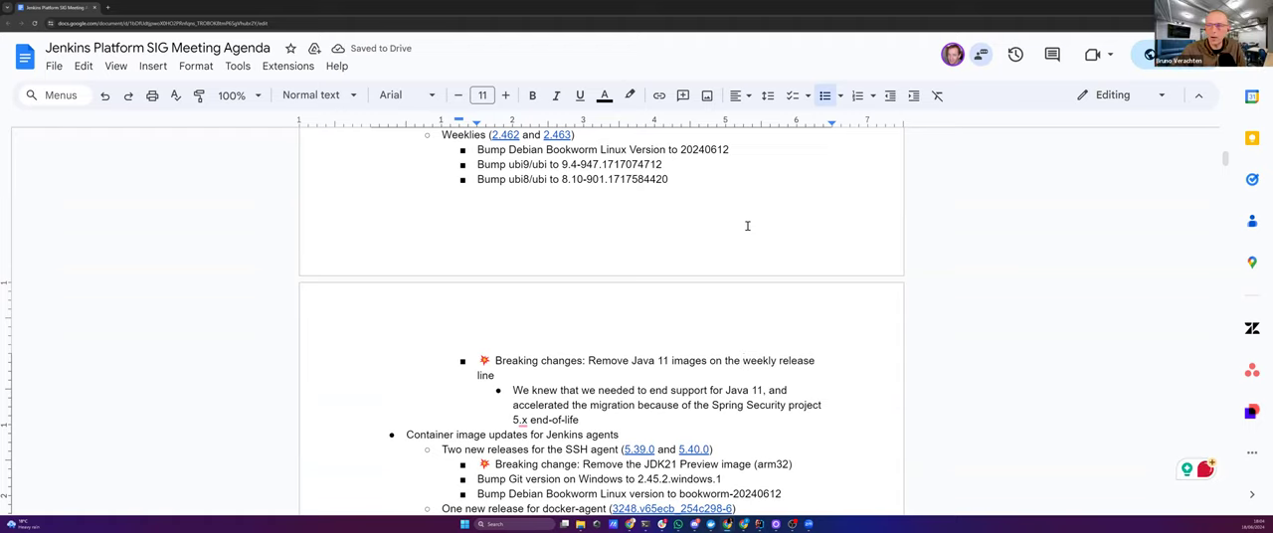
mouse_move(620, 252)
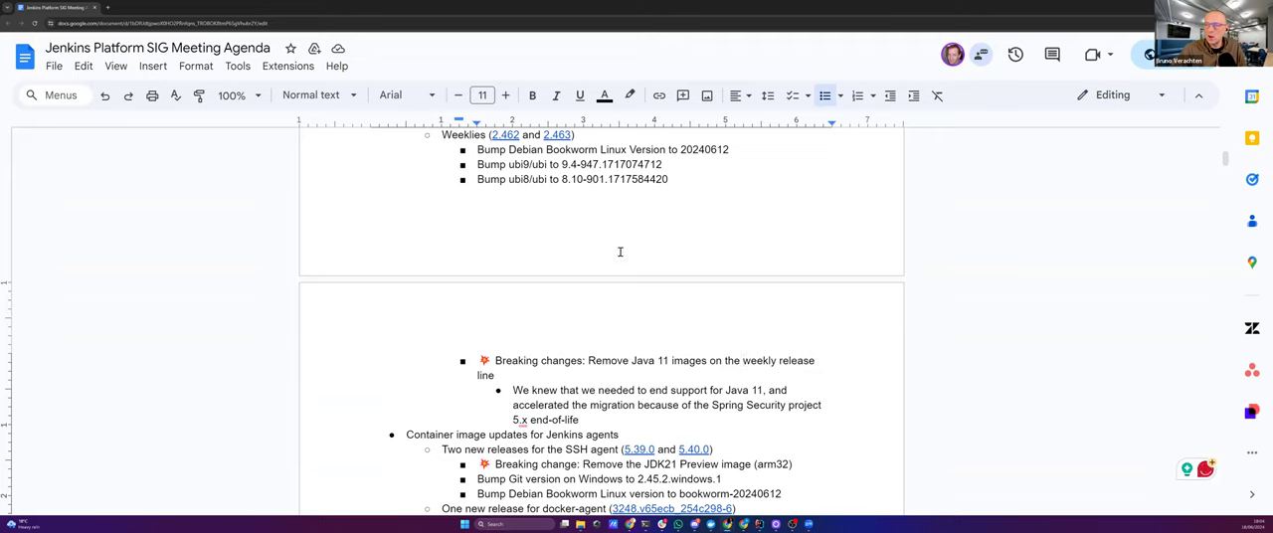
mouse_move(615, 251)
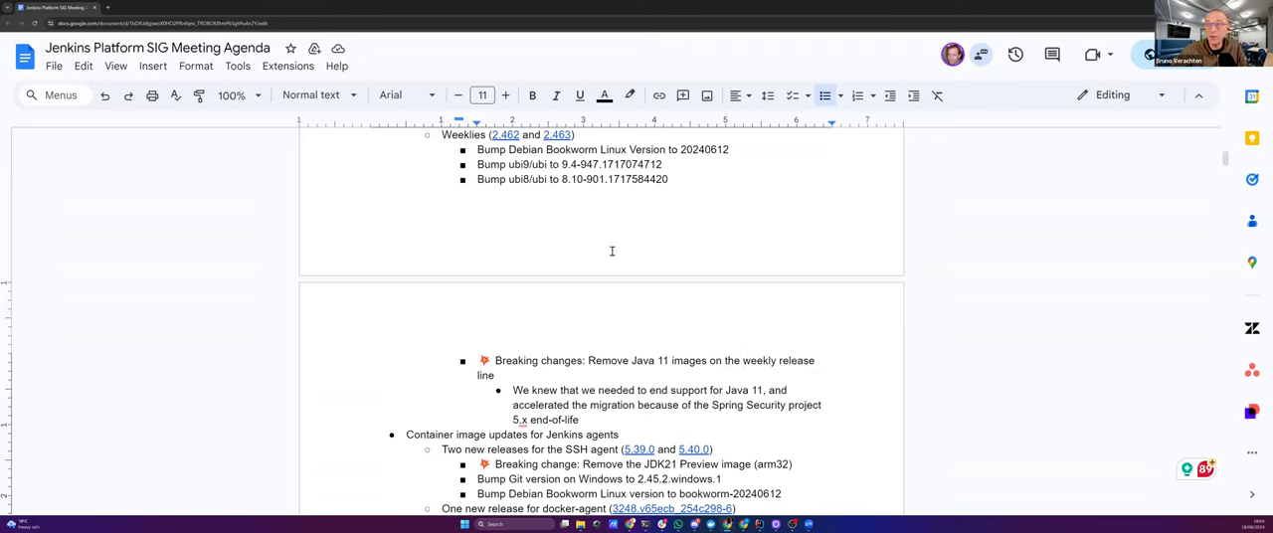
mouse_move(633, 272)
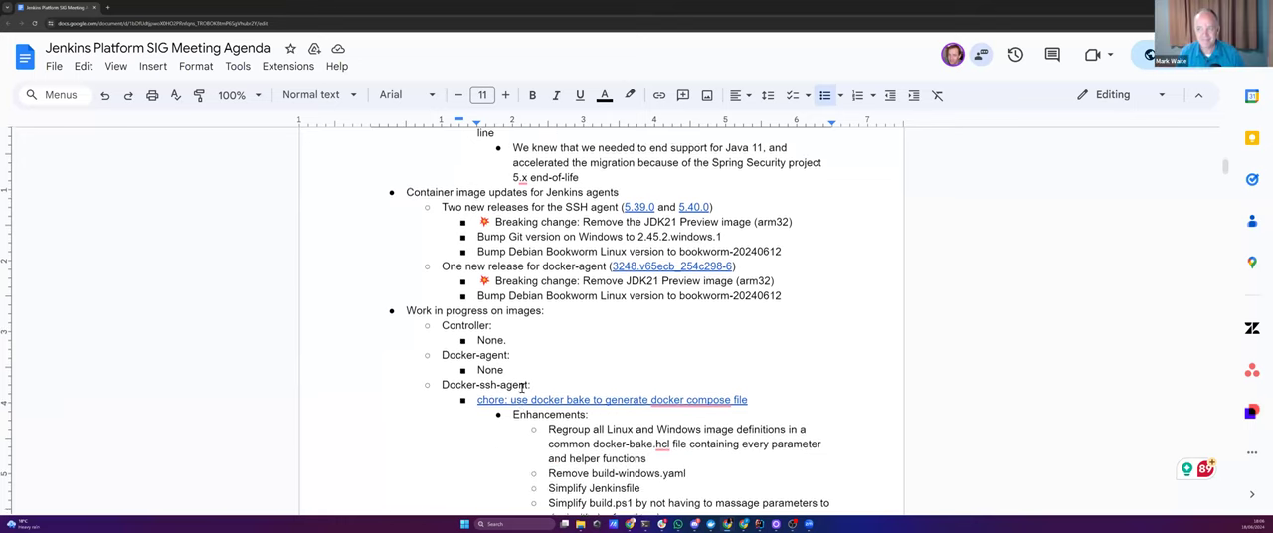
Scroll down to the docker-ssh-agent docker bake enhancements
scroll(down, 3)
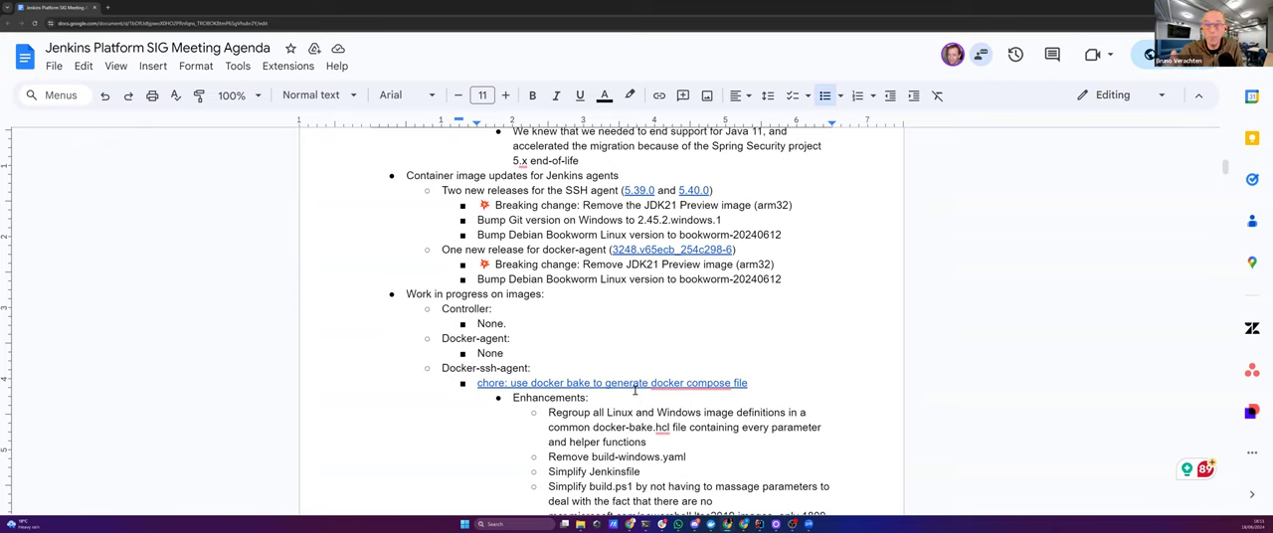
mouse_move(637, 391)
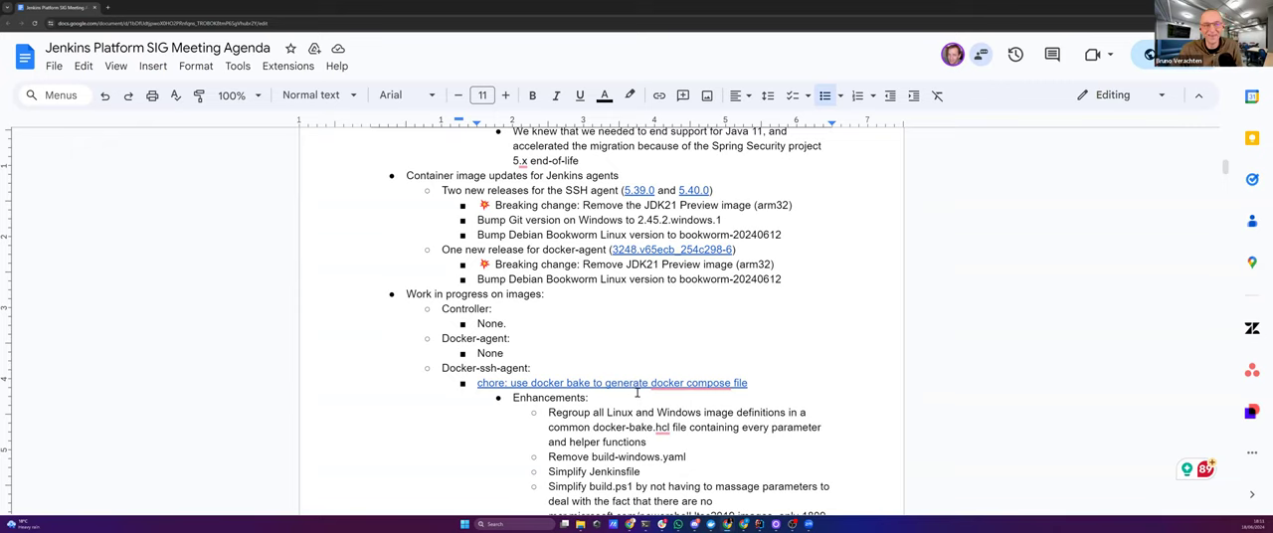
Scroll past the docker-ssh-agent pull request notes to the Spring end-of-life item
scroll(down, 3)
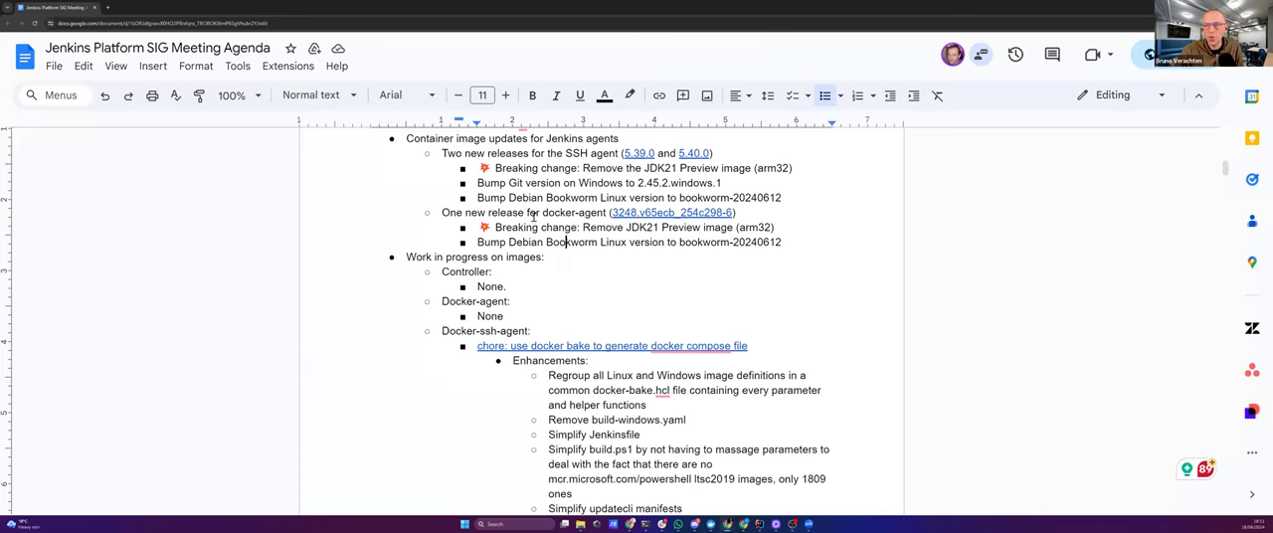
scroll(down, 3)
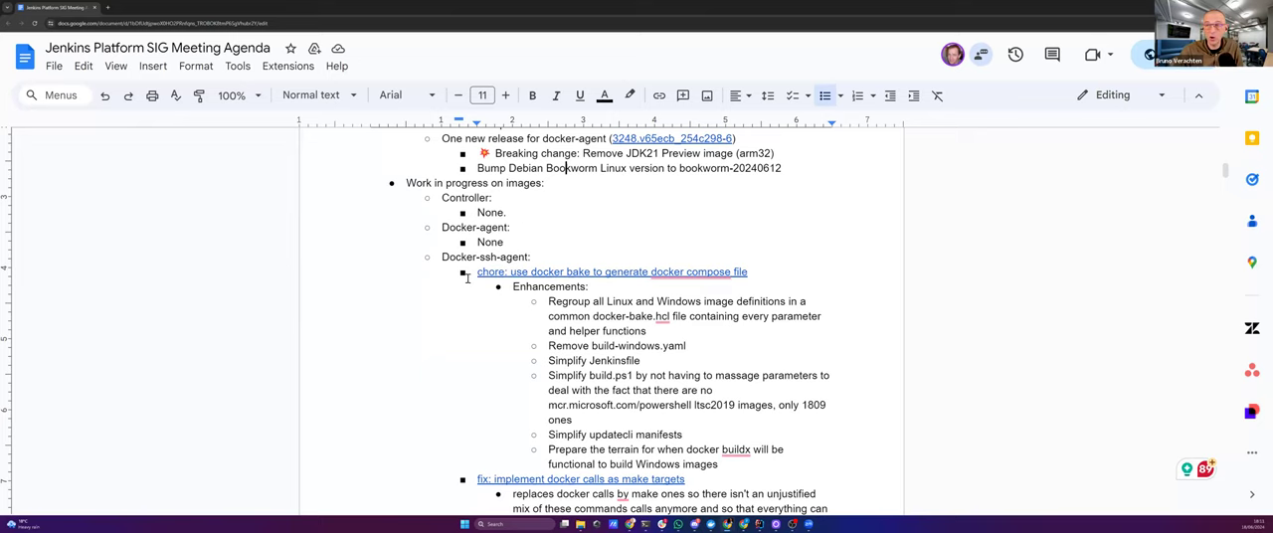
scroll(down, 3)
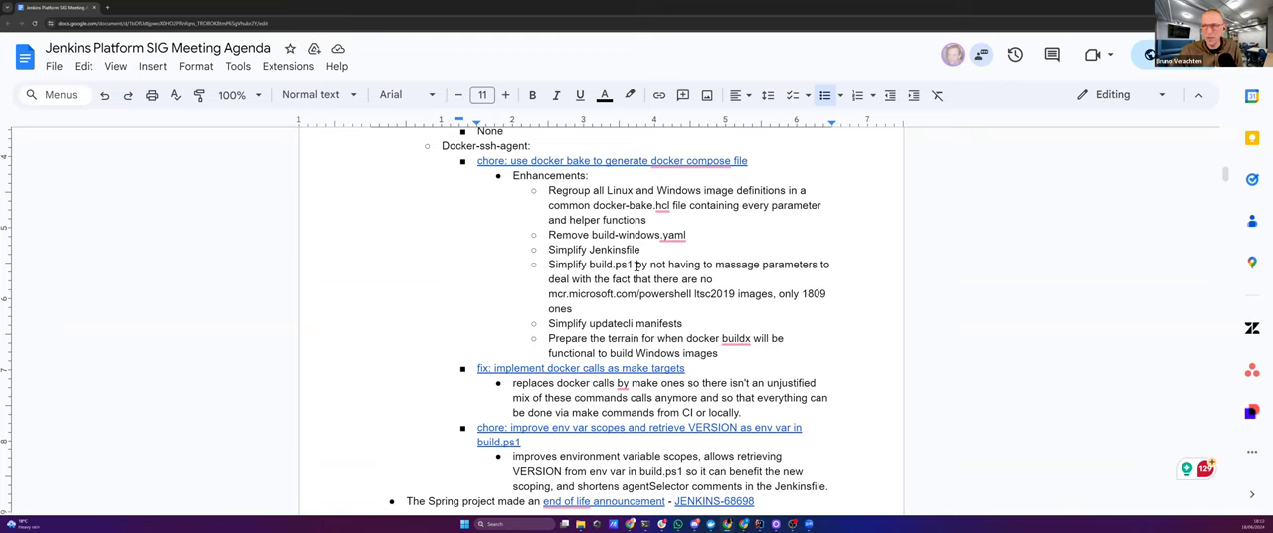
scroll(down, 3)
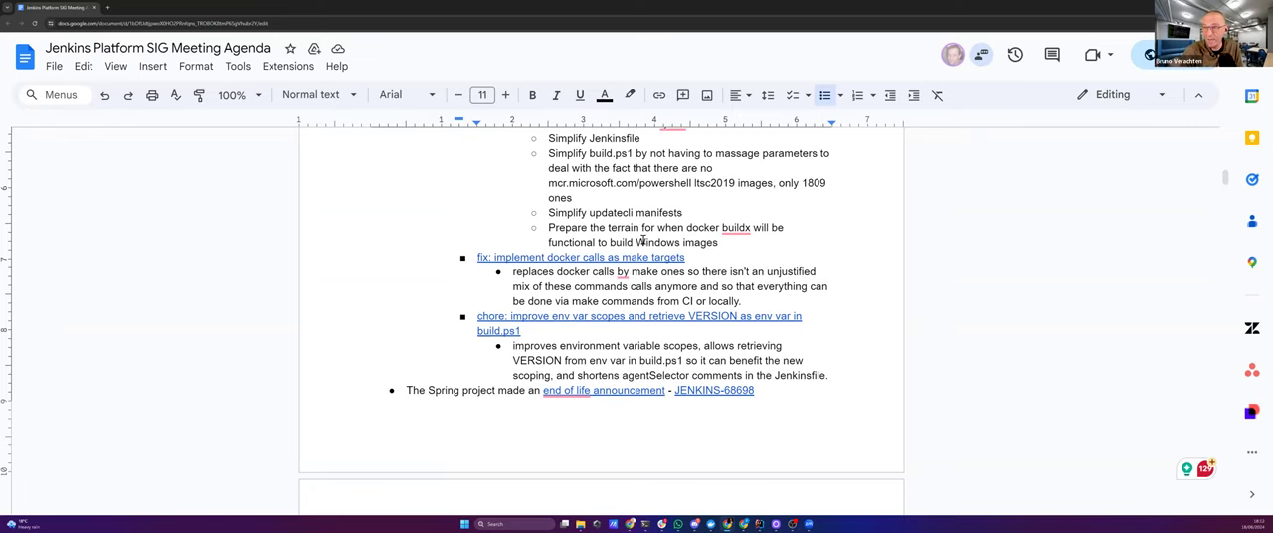
scroll(down, 3)
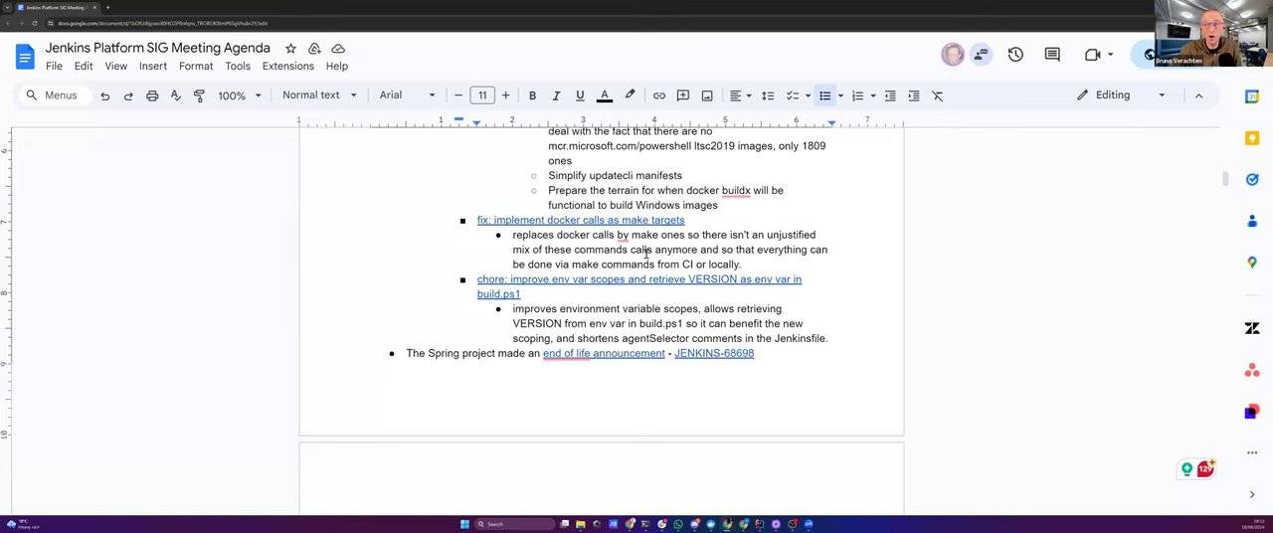
scroll(down, 3)
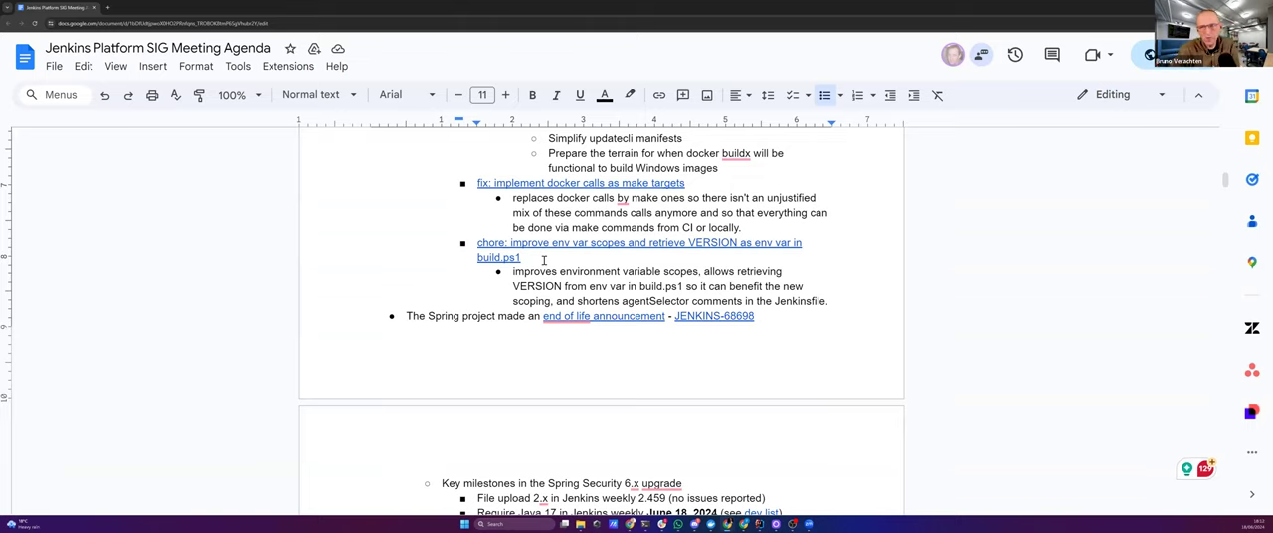
scroll(down, 3)
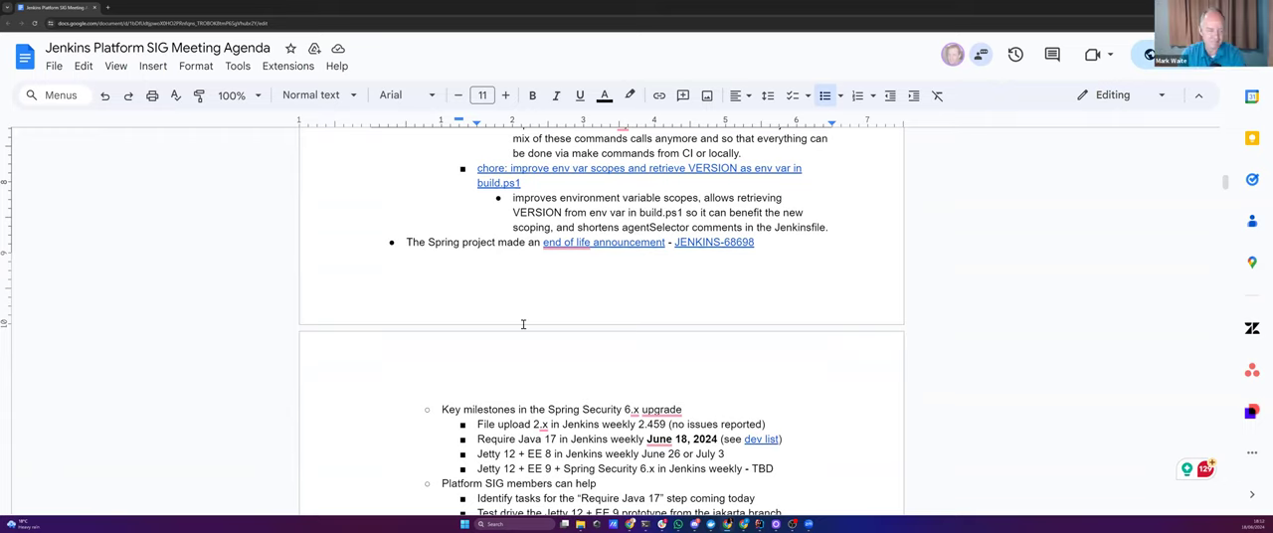
Scroll through the Key milestones and the Platform SIG help section to the Jetty 12 notes
scroll(down, 3)
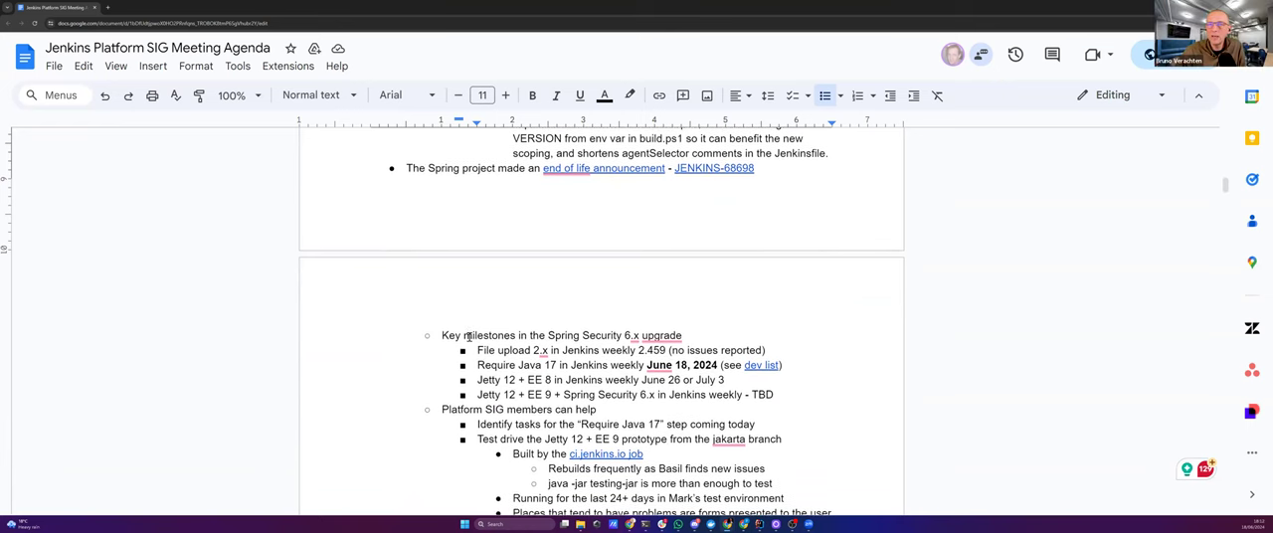
mouse_move(426, 307)
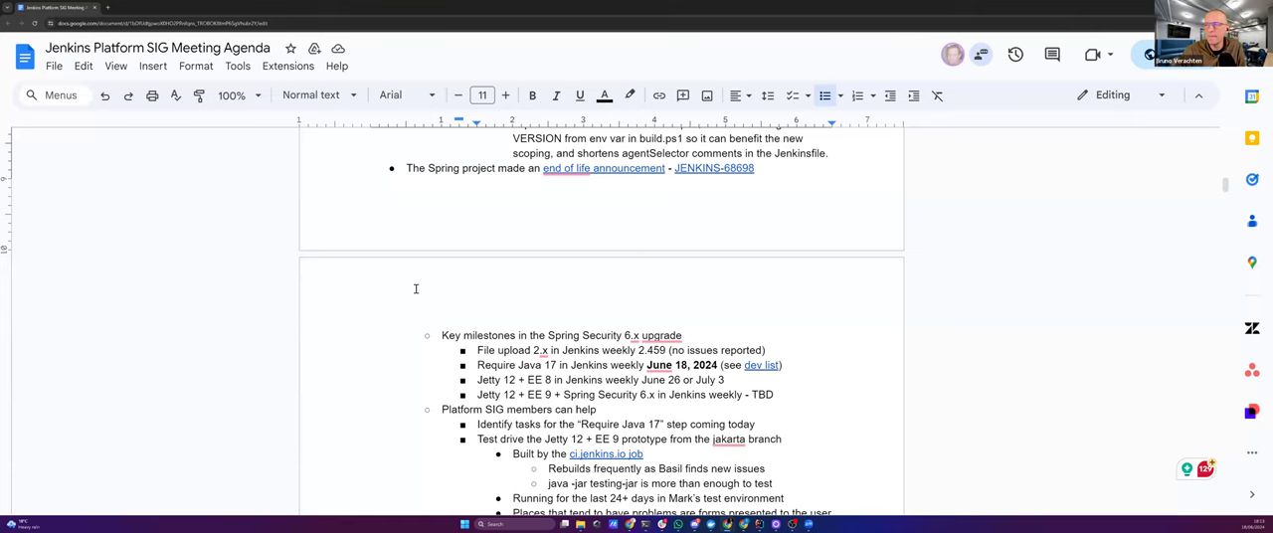
scroll(down, 3)
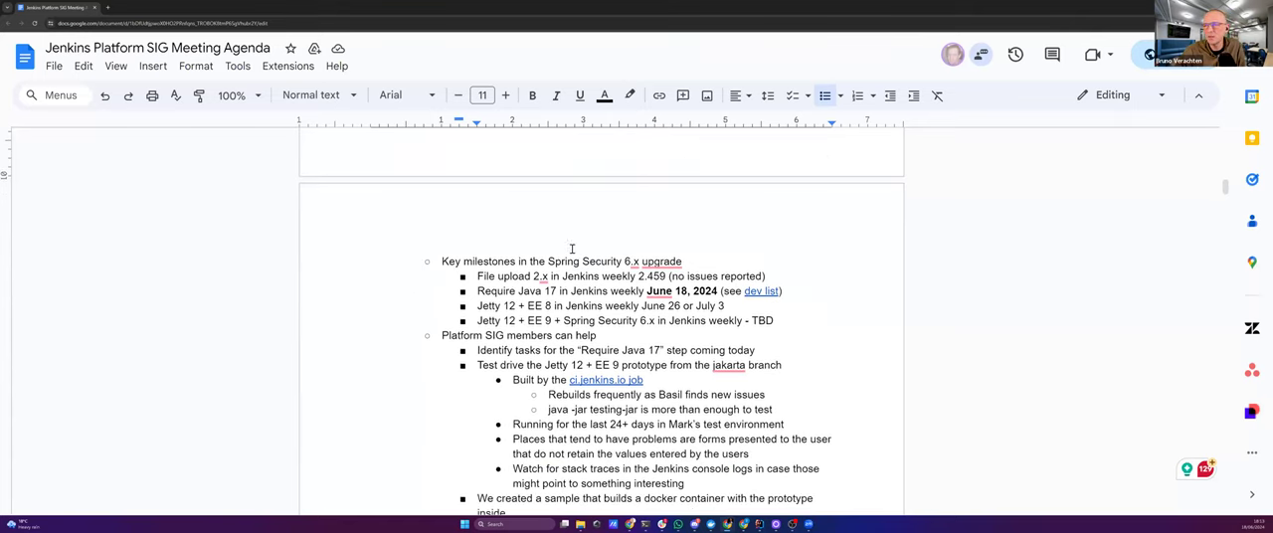
scroll(down, 3)
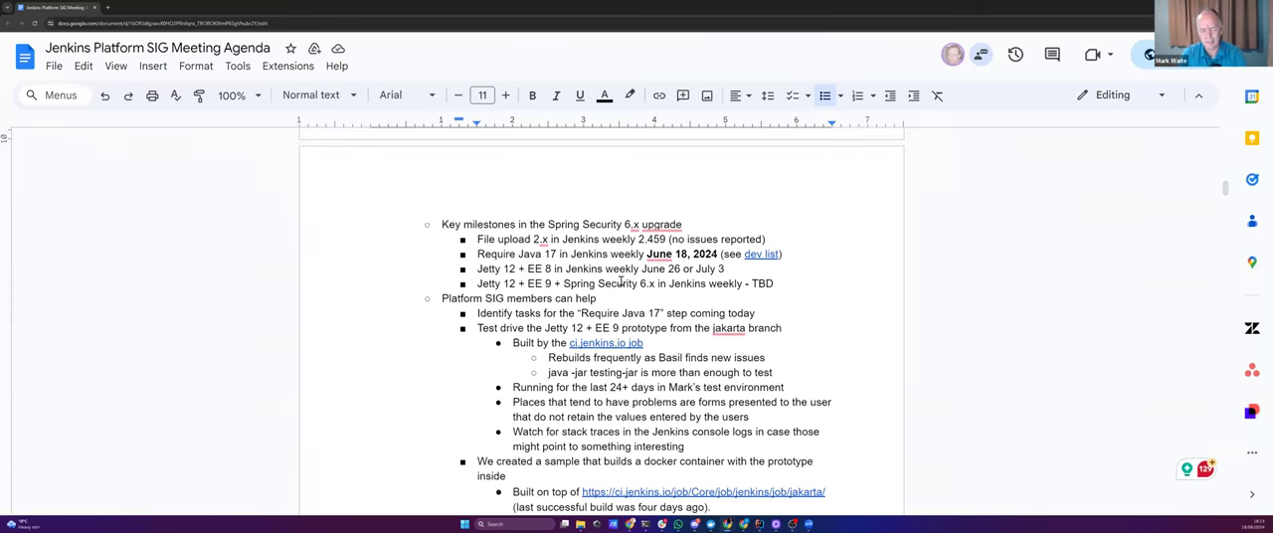
scroll(down, 3)
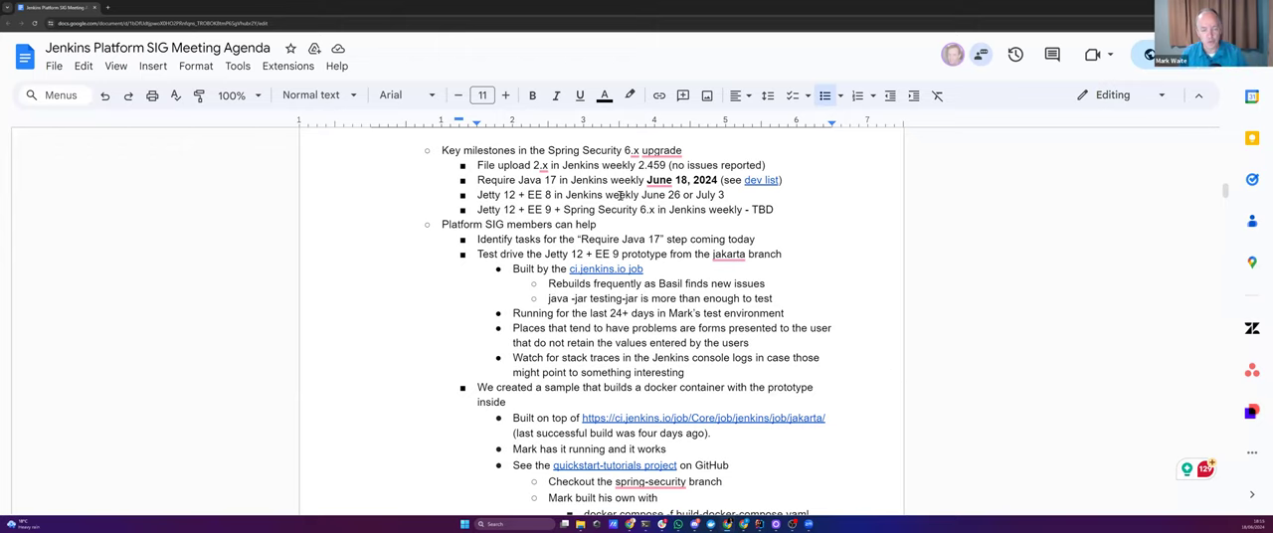
Replace the June 26 / July 3 date in the Jetty 12 + EE 8 milestone with July timing
double_click(654, 195)
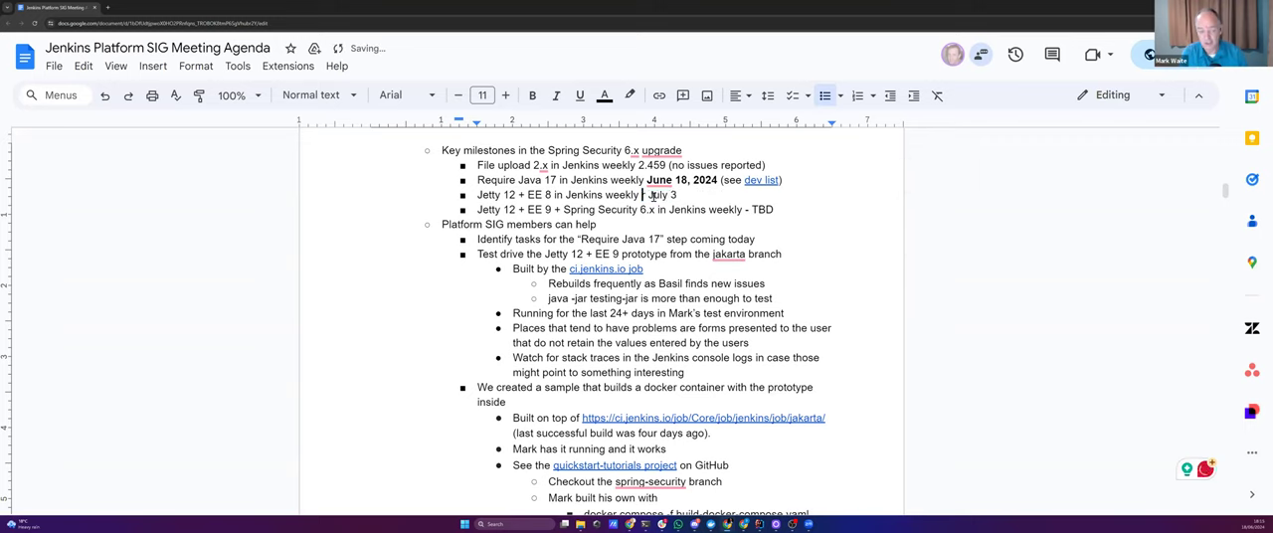
text(mid or late)
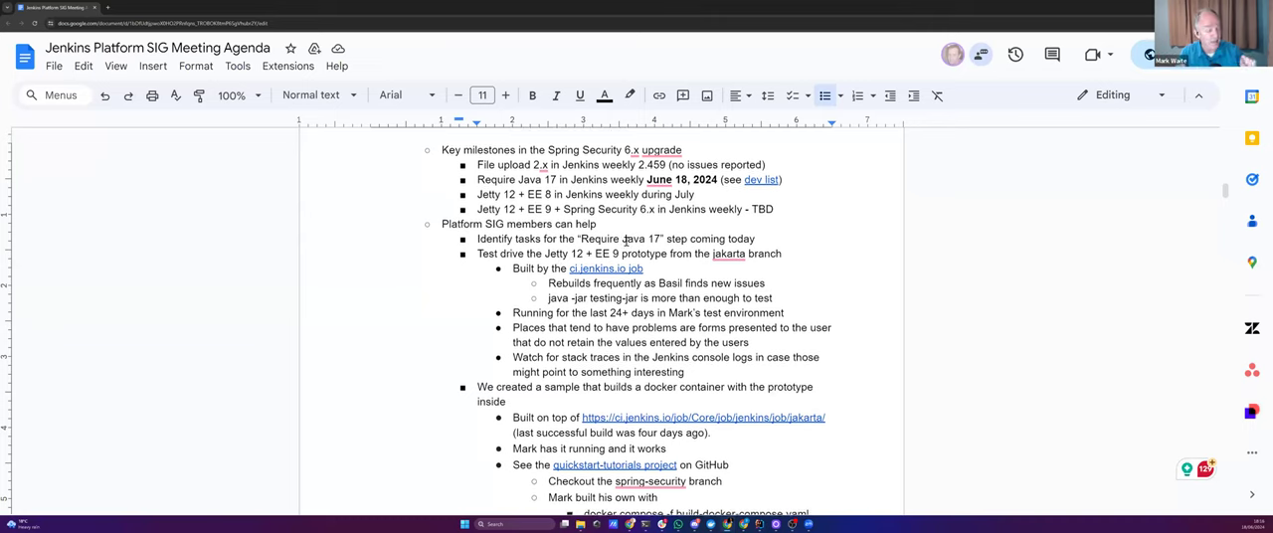
scroll(down, 3)
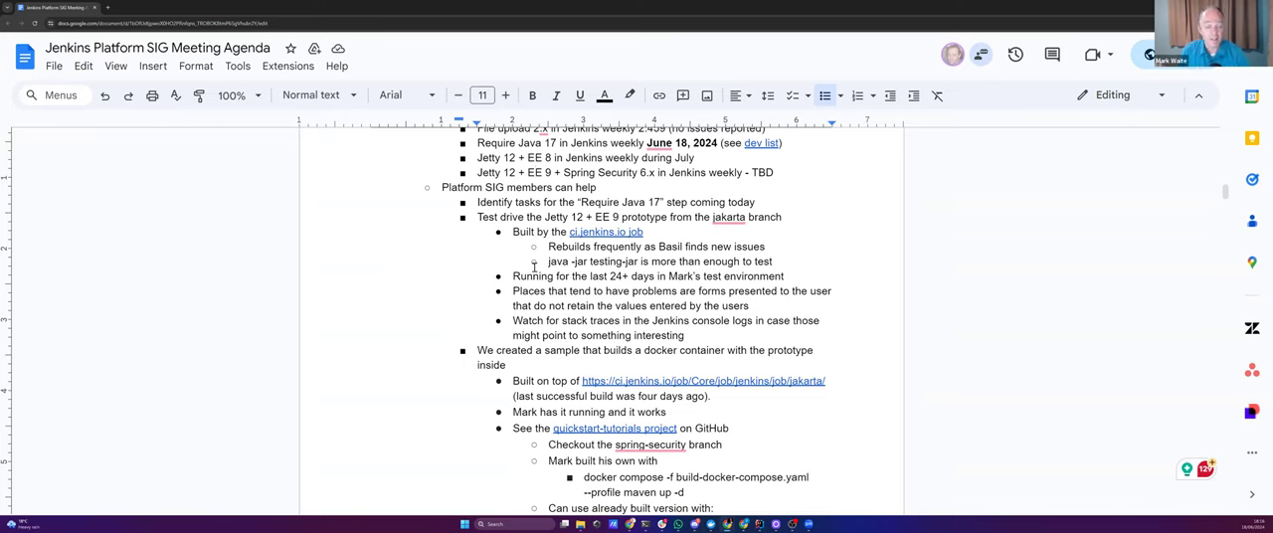
mouse_move(567, 281)
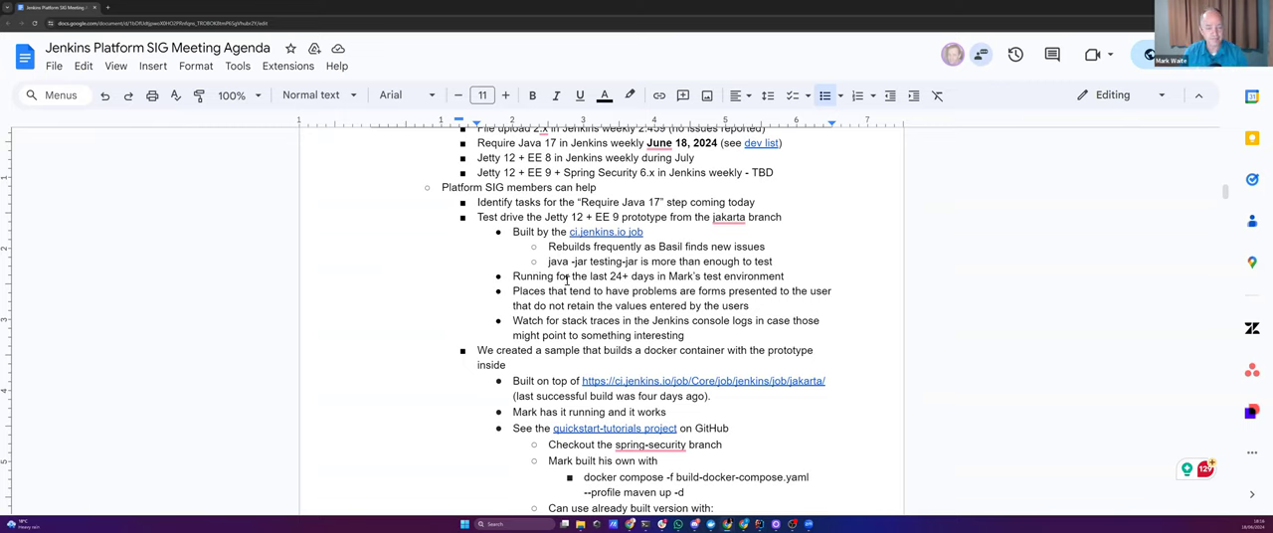
scroll(down, 3)
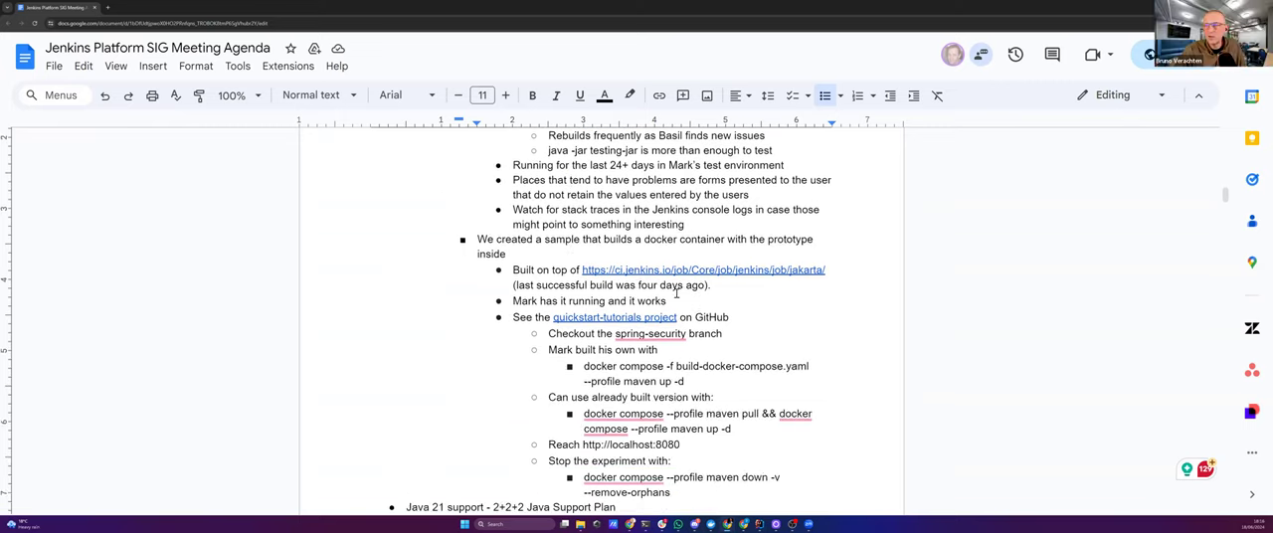
click(702, 269)
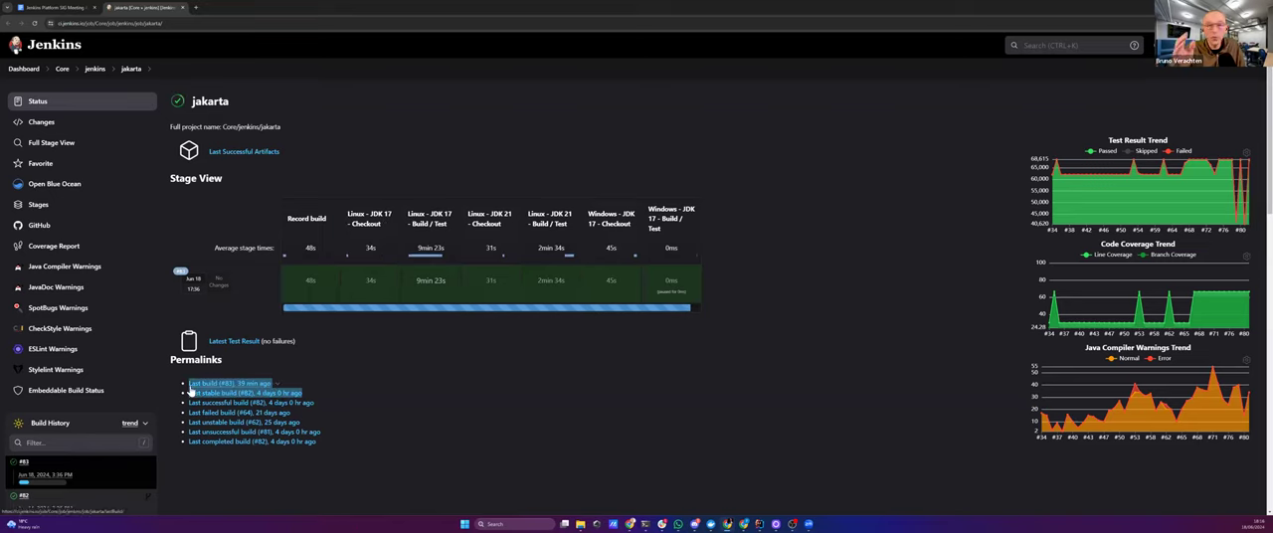
mouse_move(507, 455)
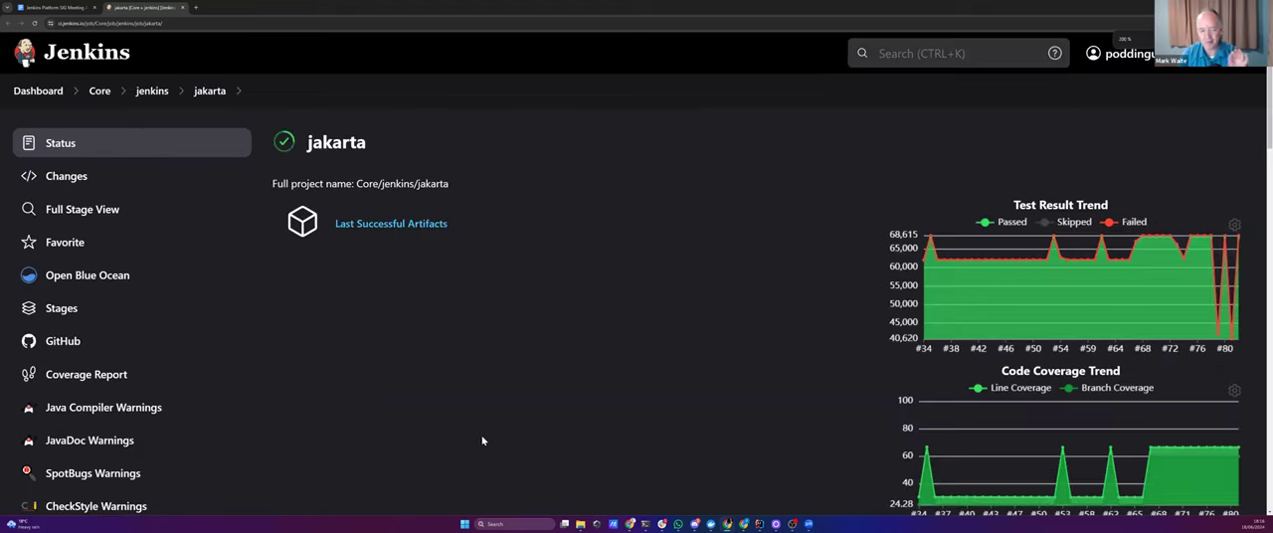
Open build #83 from the jakarta job's Build History
scroll(down, 3)
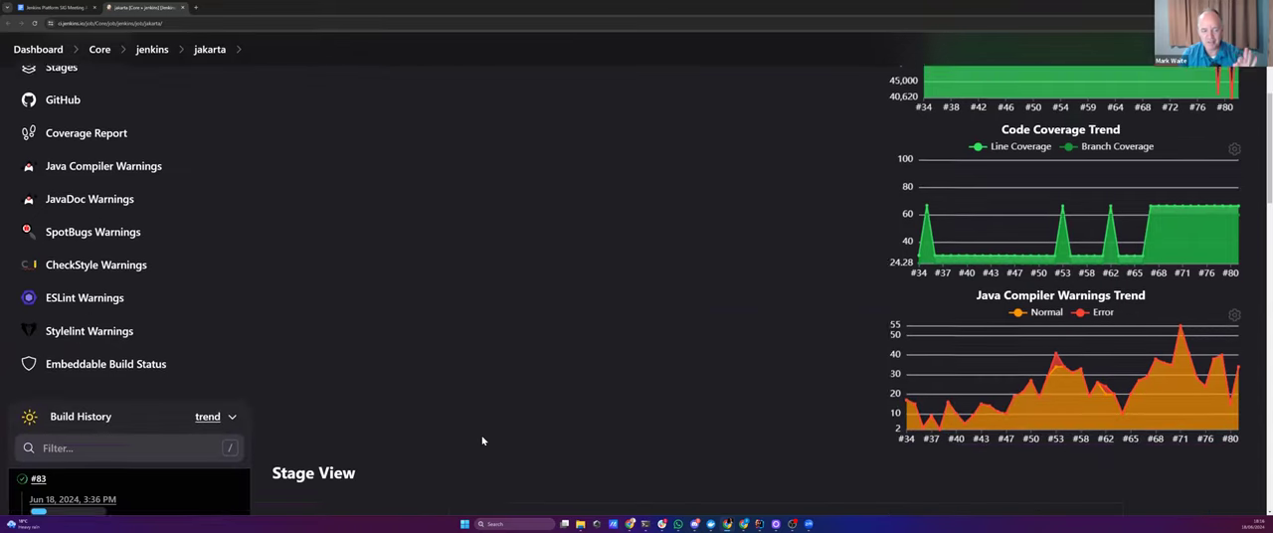
scroll(down, 3)
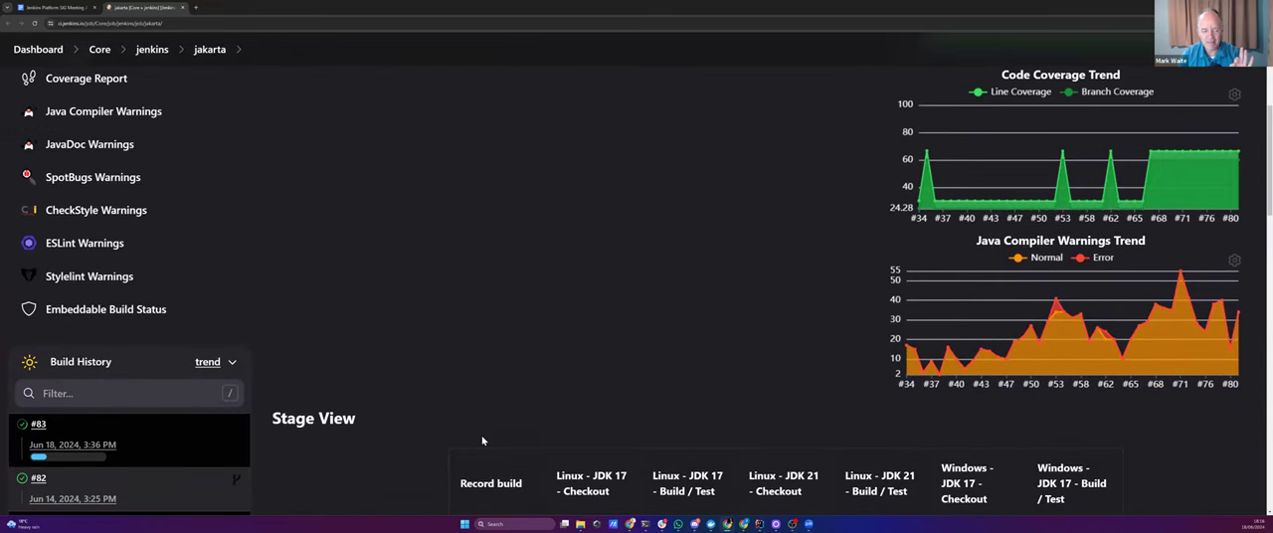
mouse_move(360, 366)
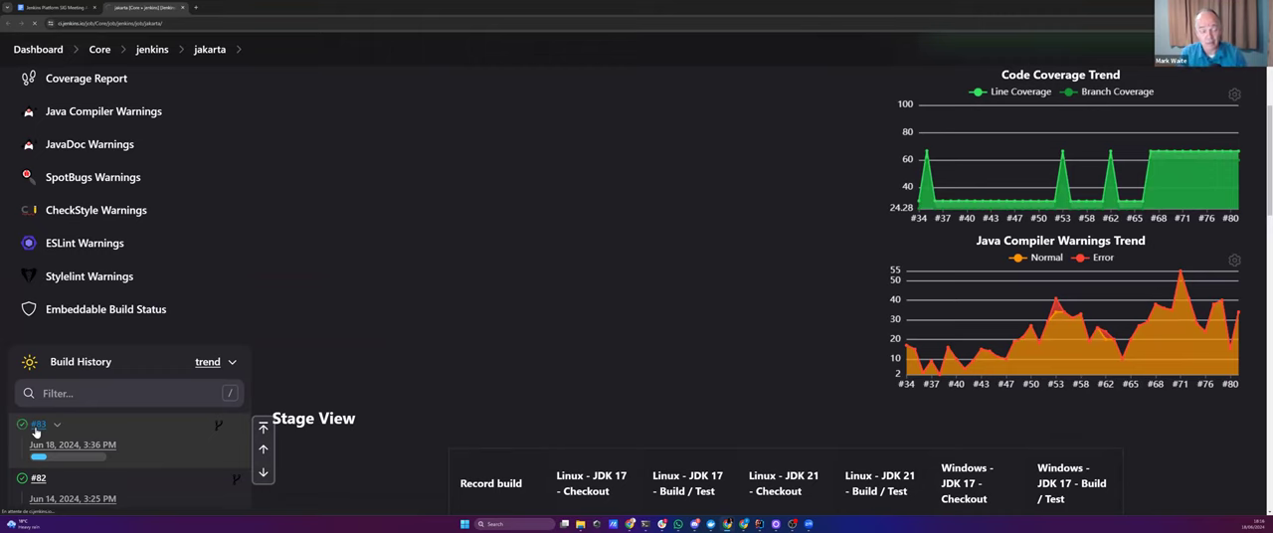
scroll(down, 3)
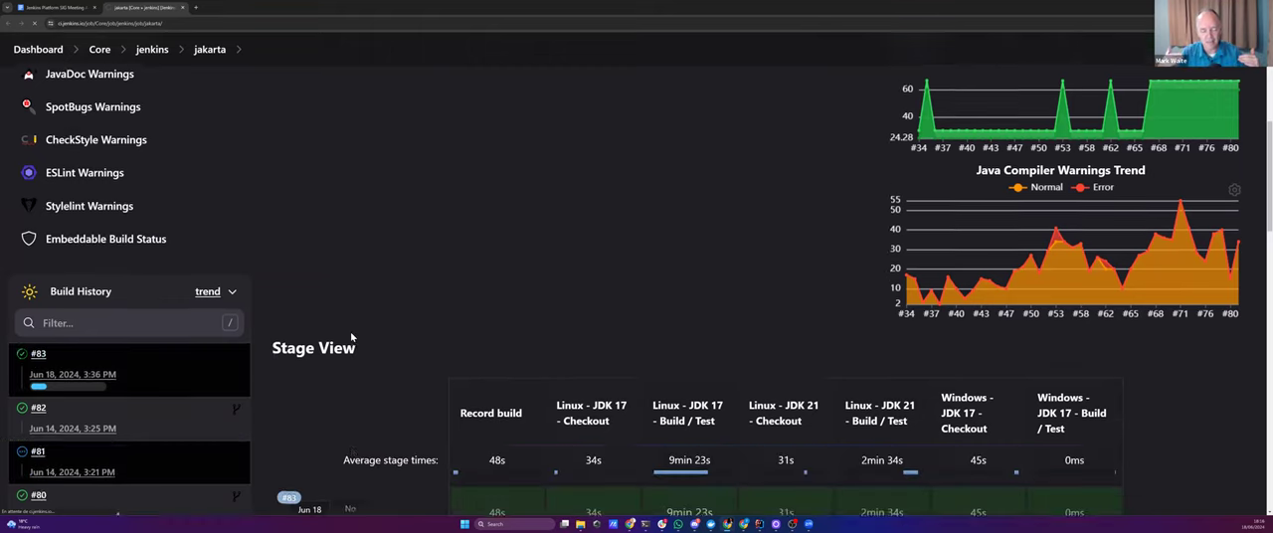
scroll(down, 3)
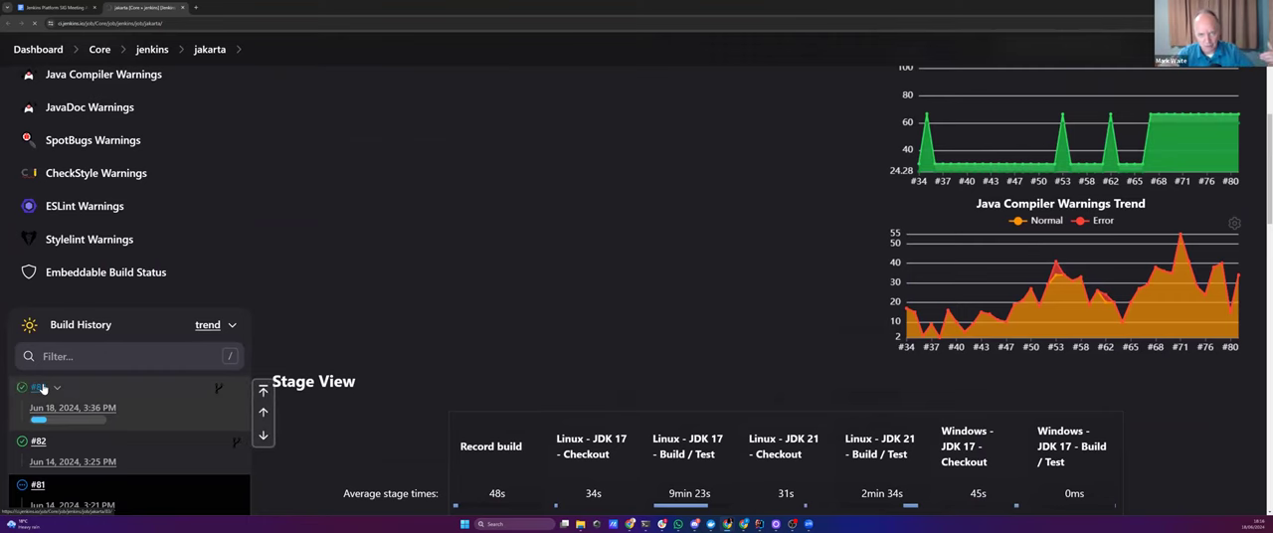
click(38, 387)
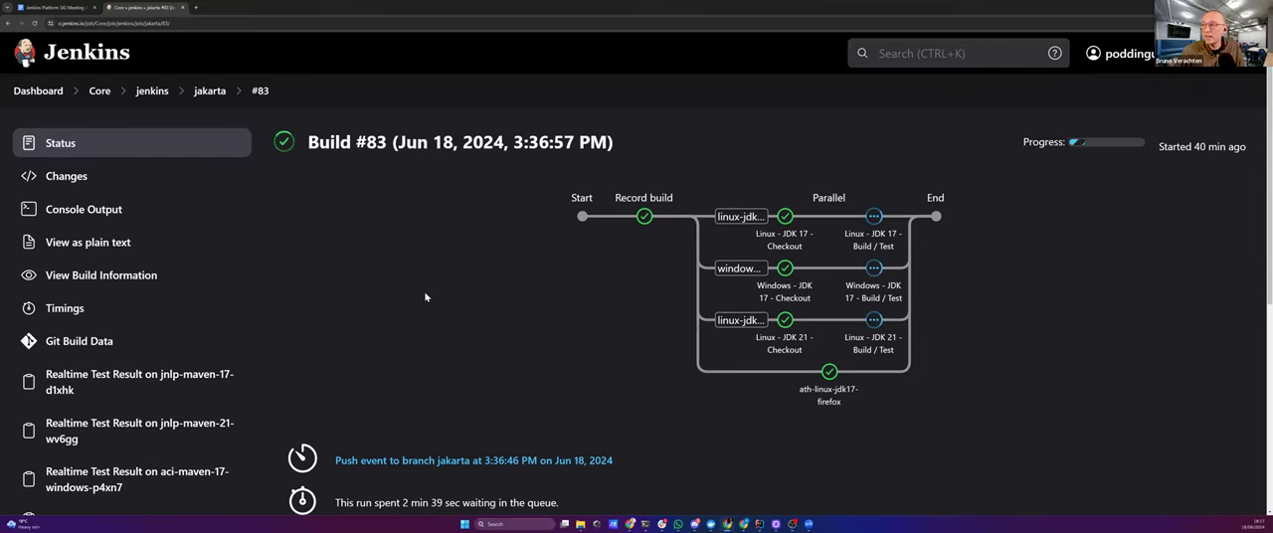
scroll(down, 3)
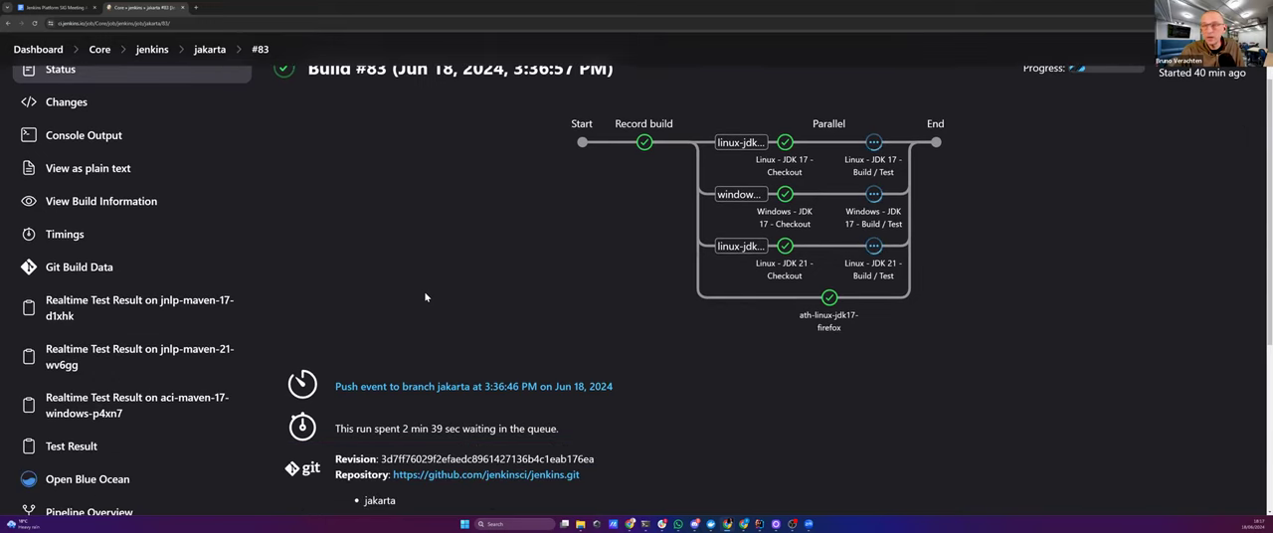
scroll(down, 3)
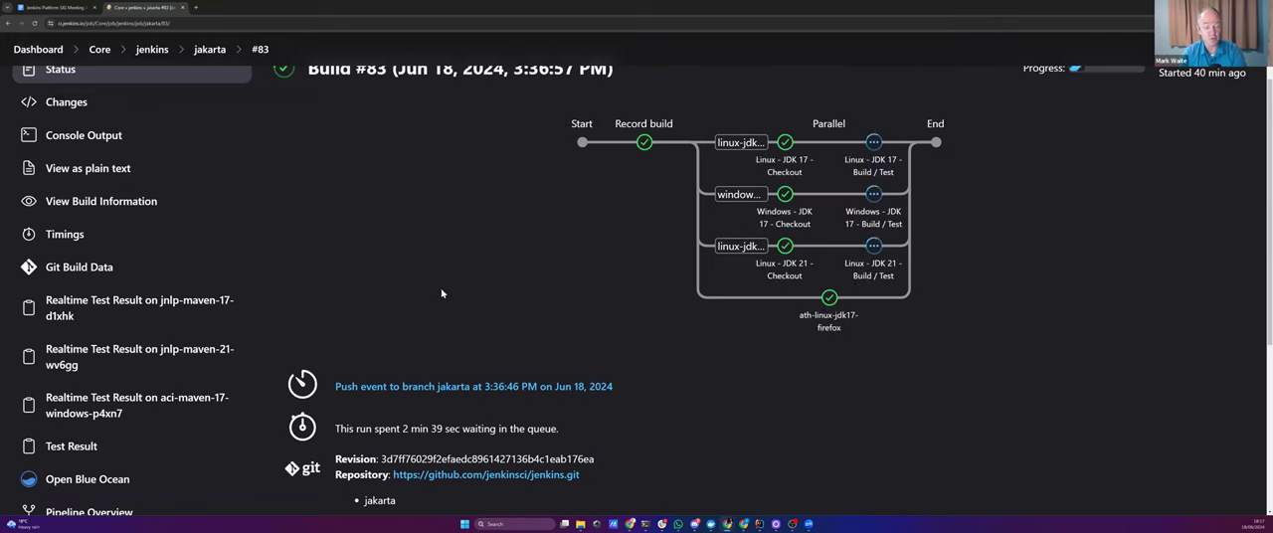
mouse_move(433, 284)
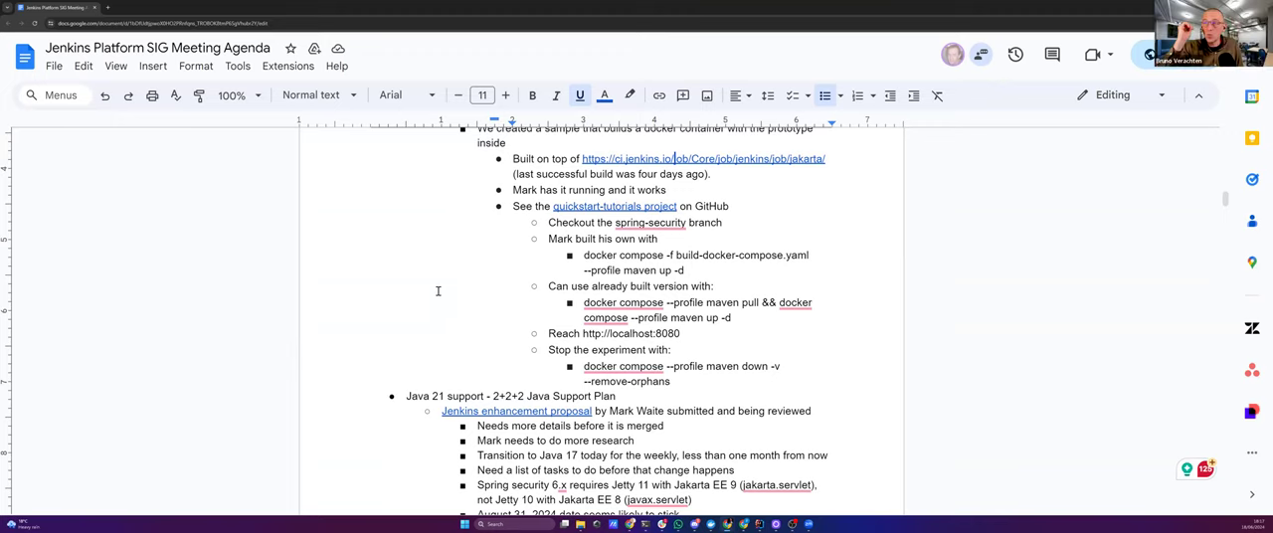
mouse_move(601, 207)
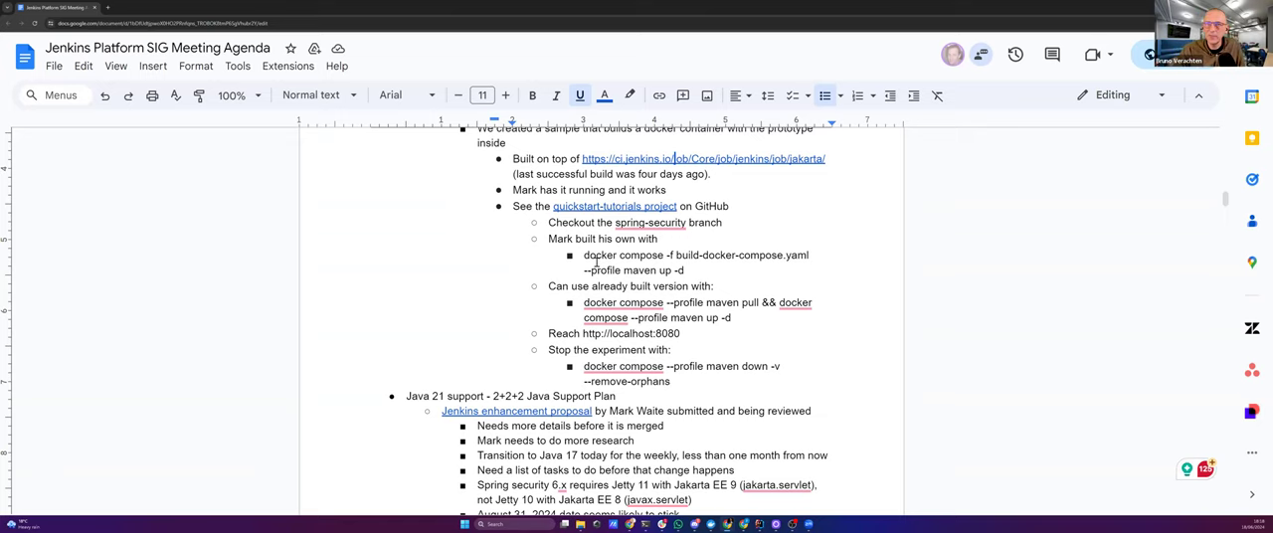
Scroll the agenda down to the Java 21 support item's 'Transition to Java 17' bullet
scroll(down, 3)
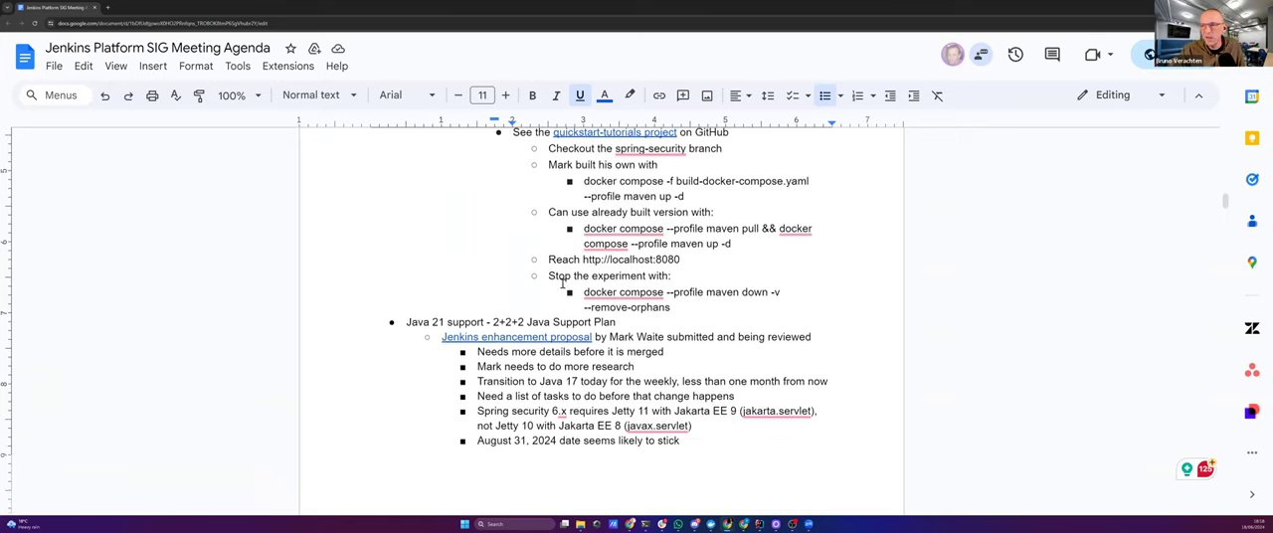
scroll(down, 3)
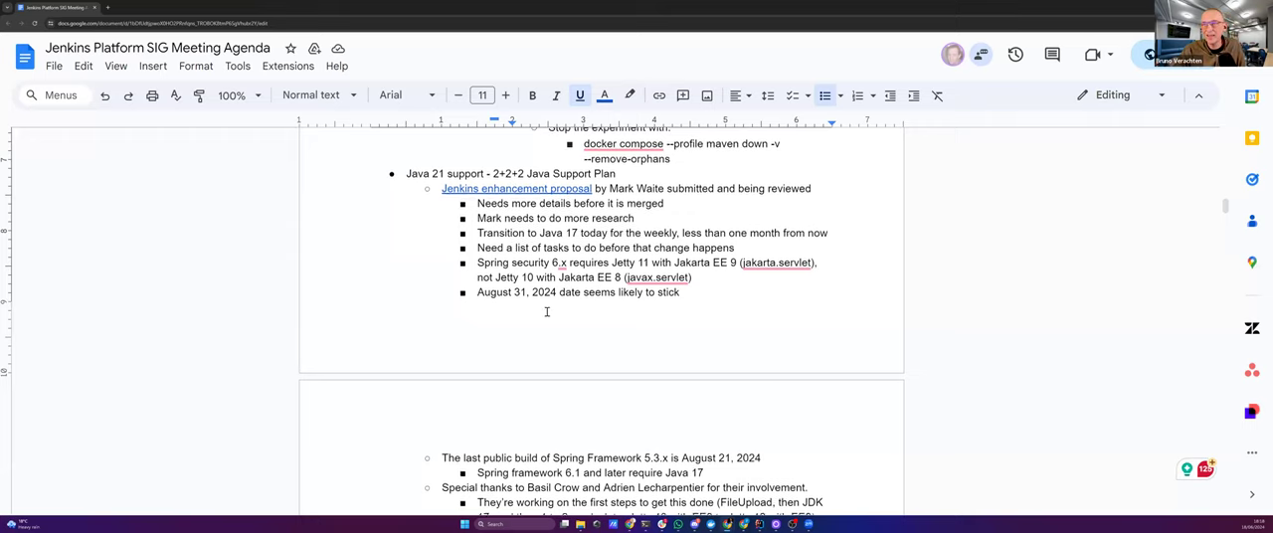
scroll(down, 3)
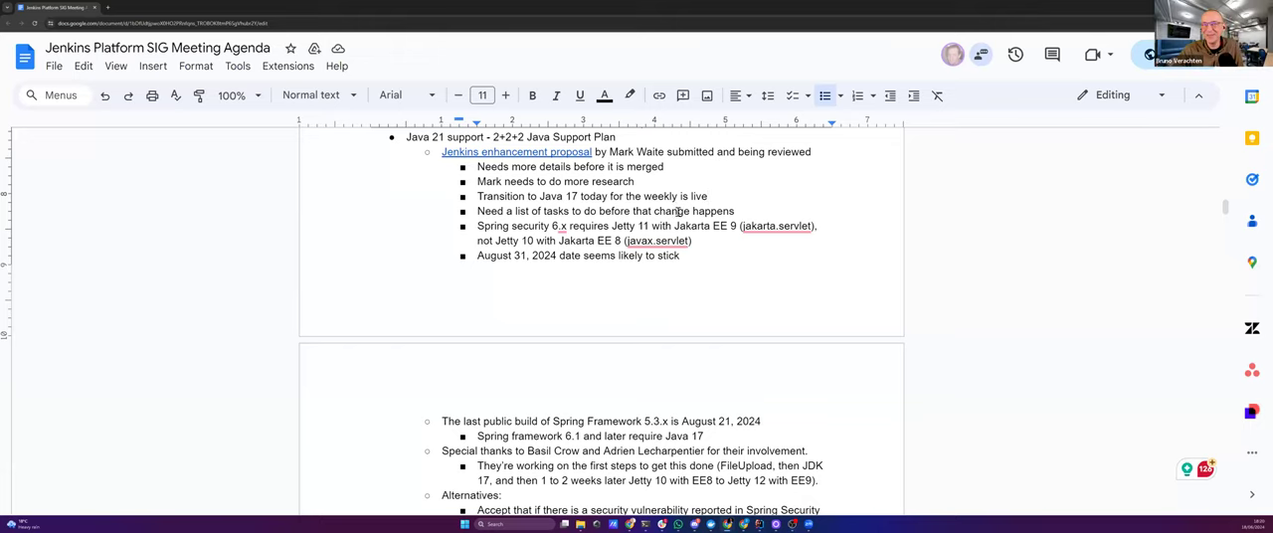
Scroll down to the '4 tasks in Jira' bullet under the June 25 item
scroll(down, 3)
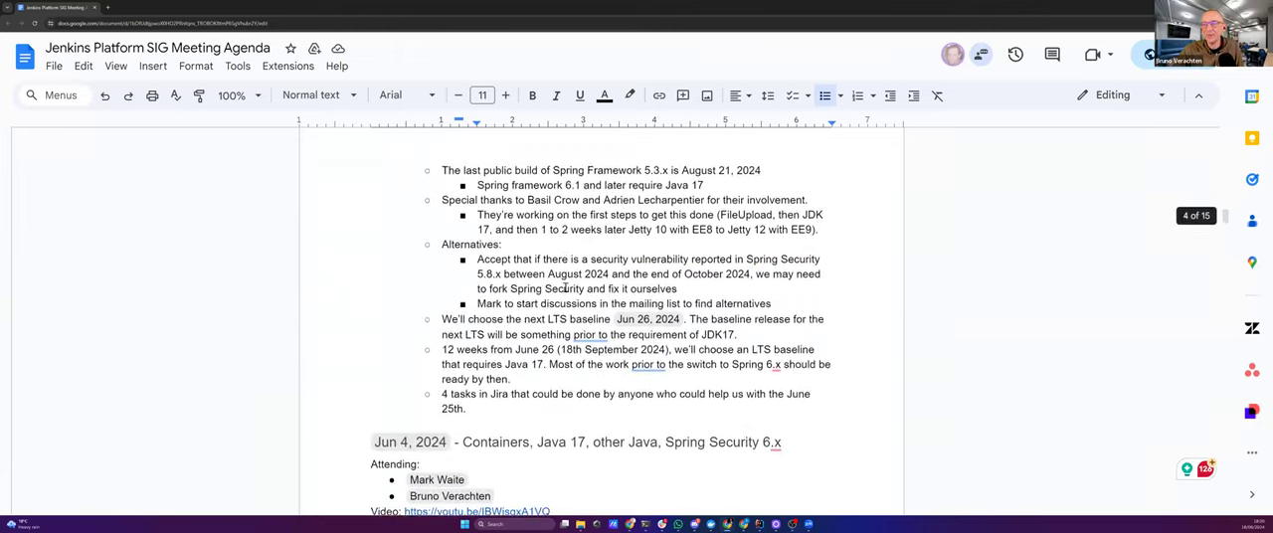
scroll(down, 3)
text(2 of t)
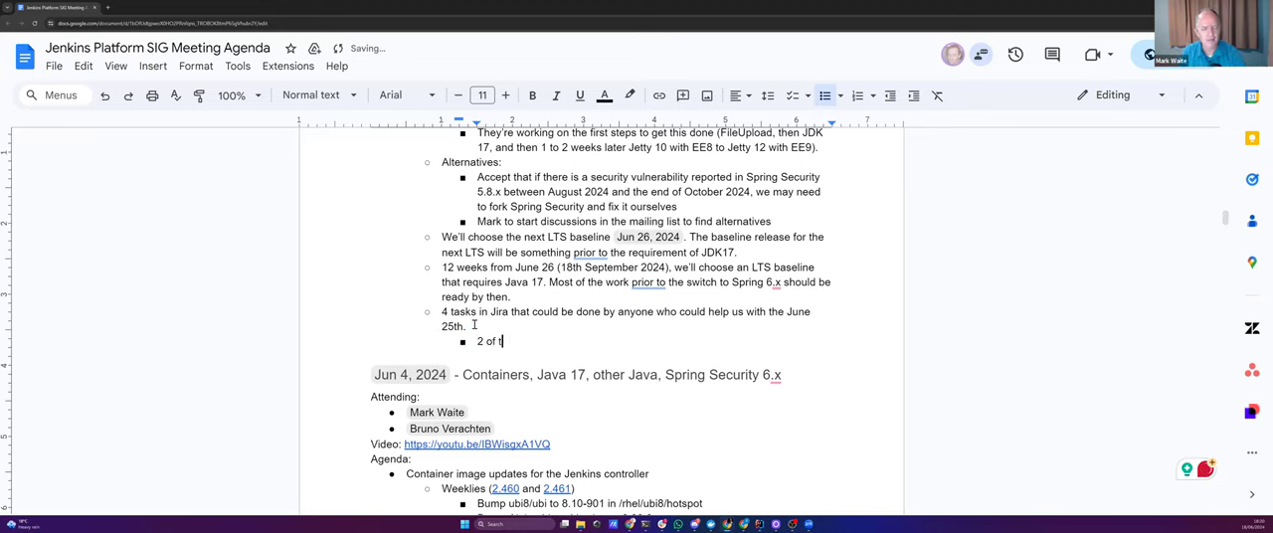
Type that two tasks were resolved by Mark, one by Basil, and the last also resolved
text(hem got)
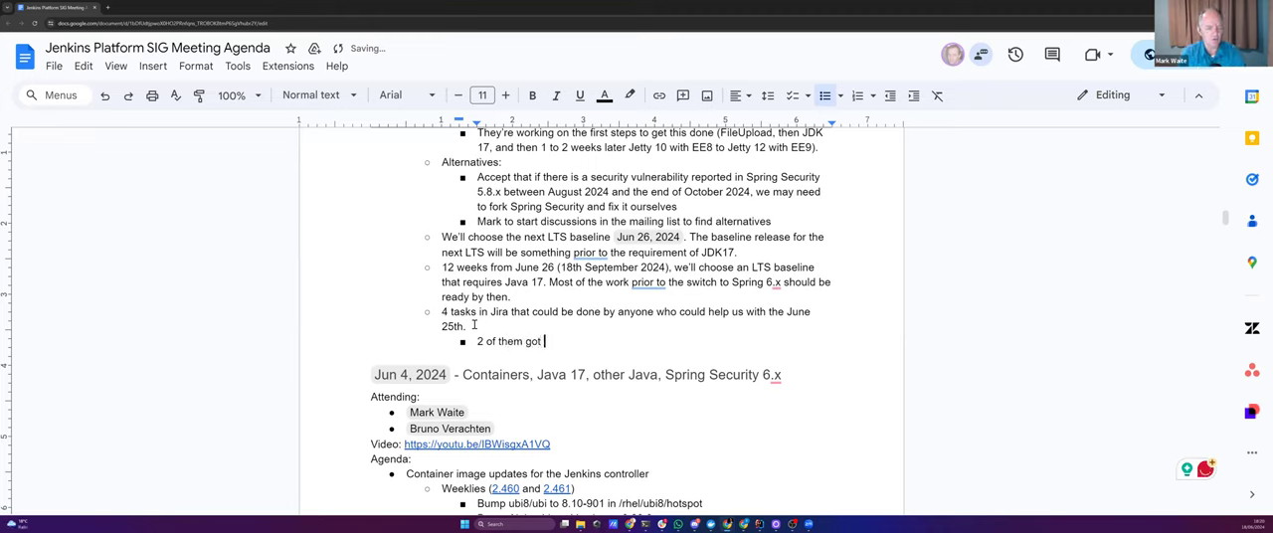
text(resolved by M)
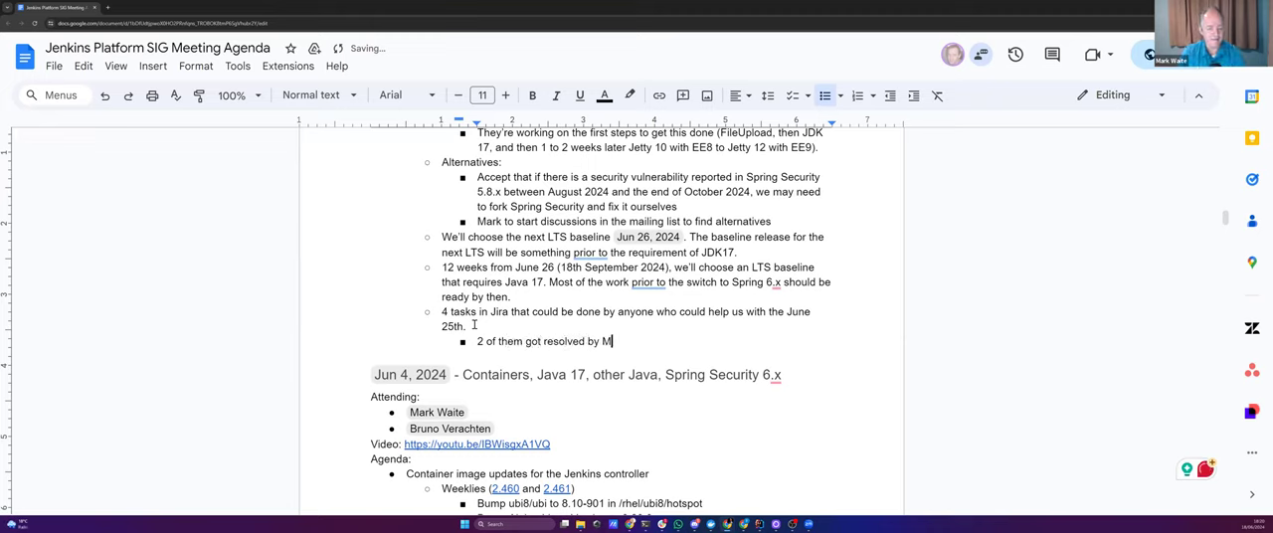
text(ark, one by Basil, and the last one, who)
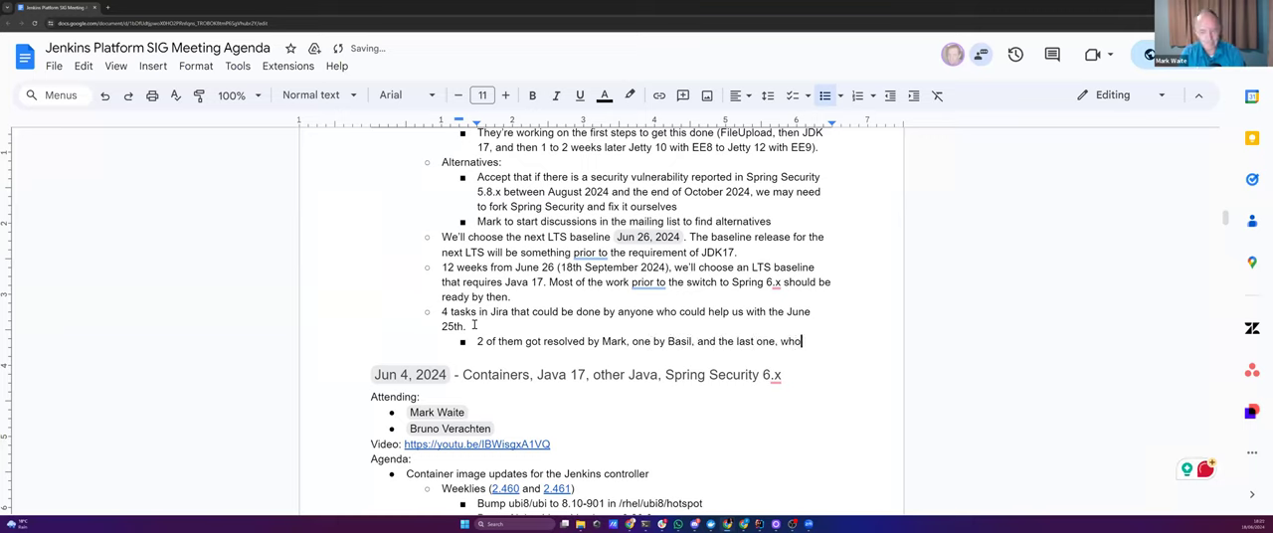
text(knows)
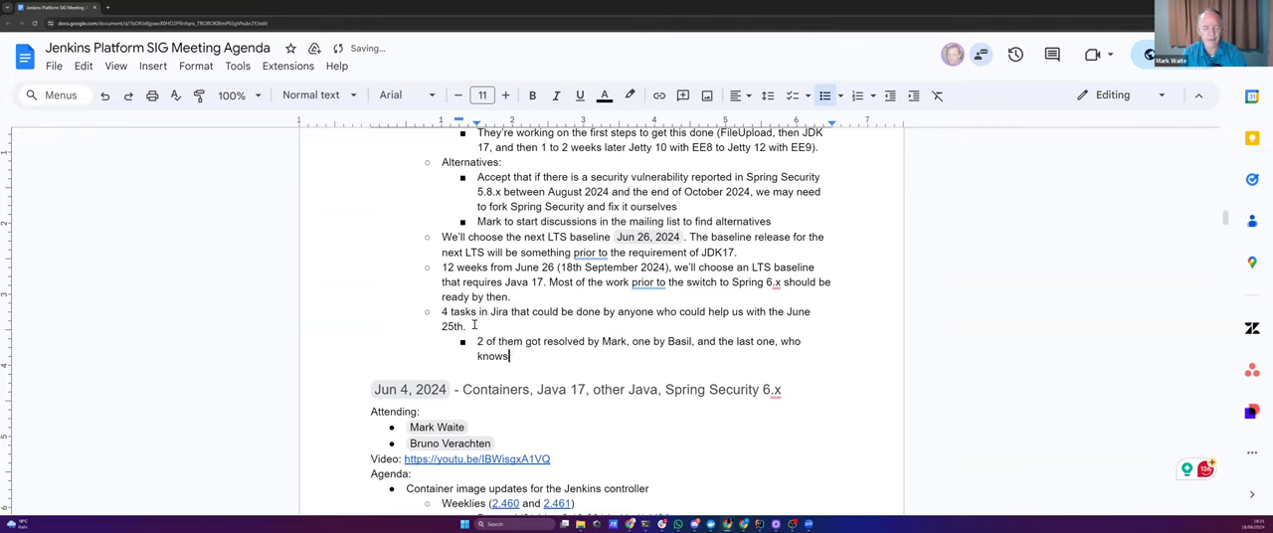
text(it's a)
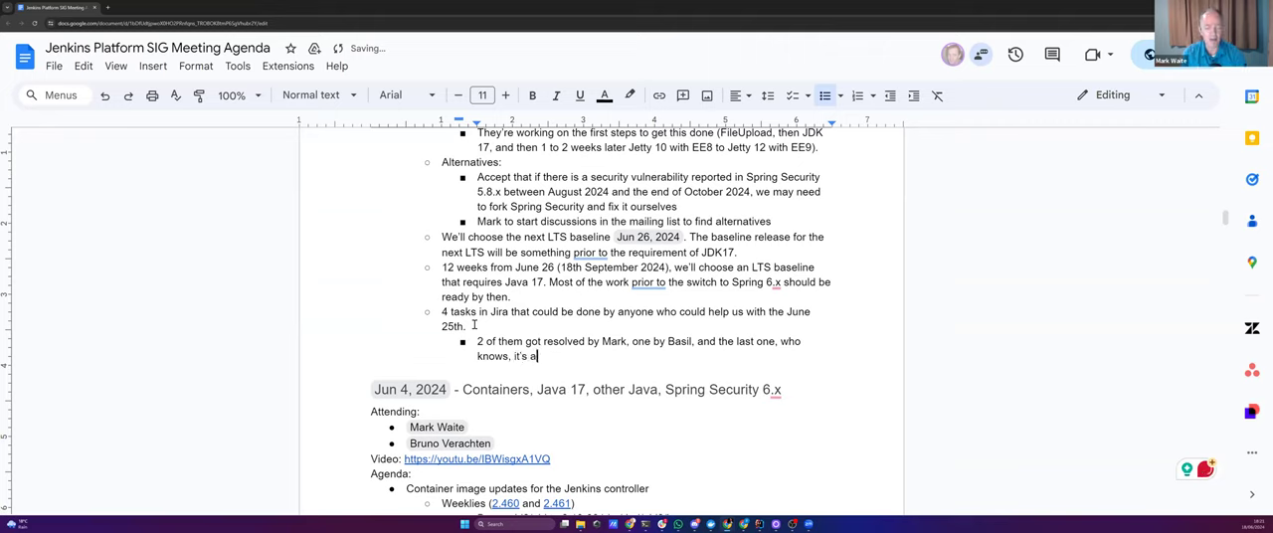
text(lso resolved)
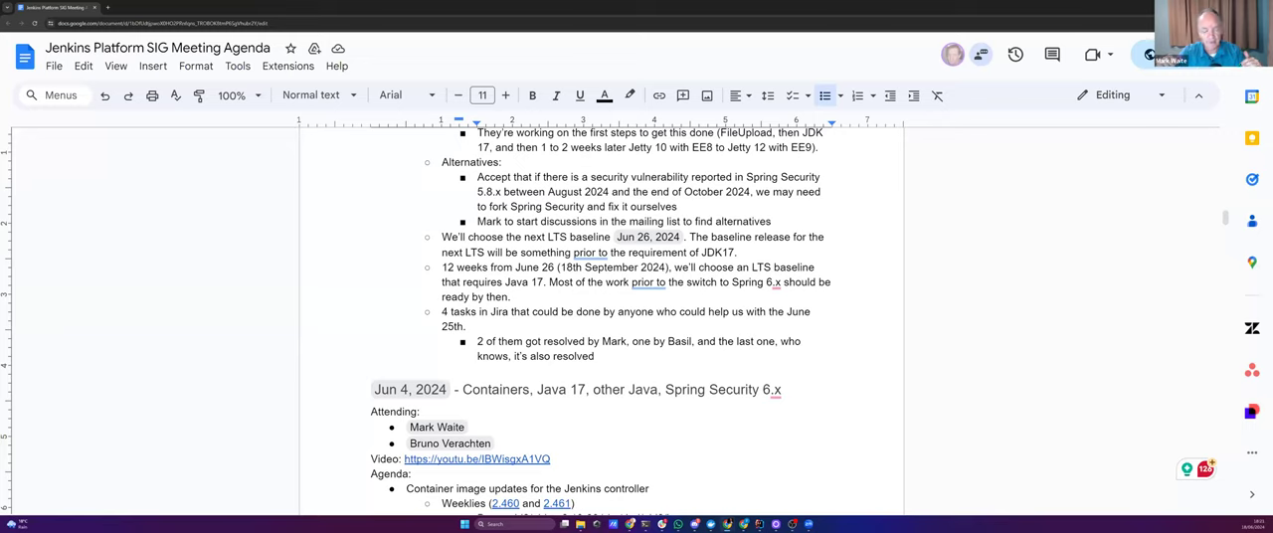
click(595, 356)
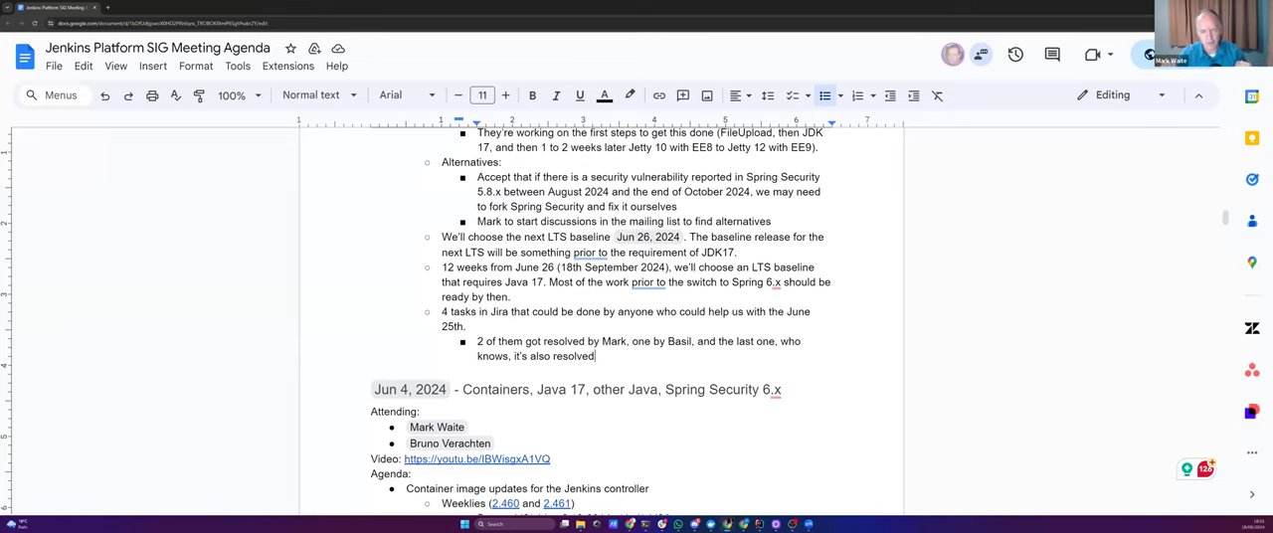